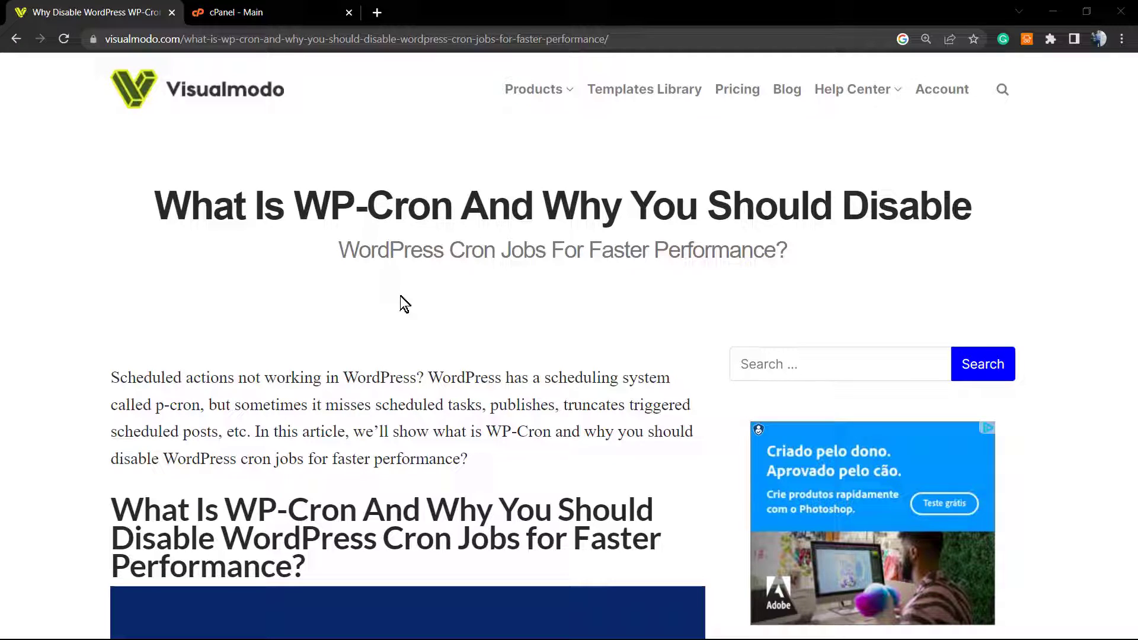
{"action": "mouse_move", "coordinate": [357, 357]}
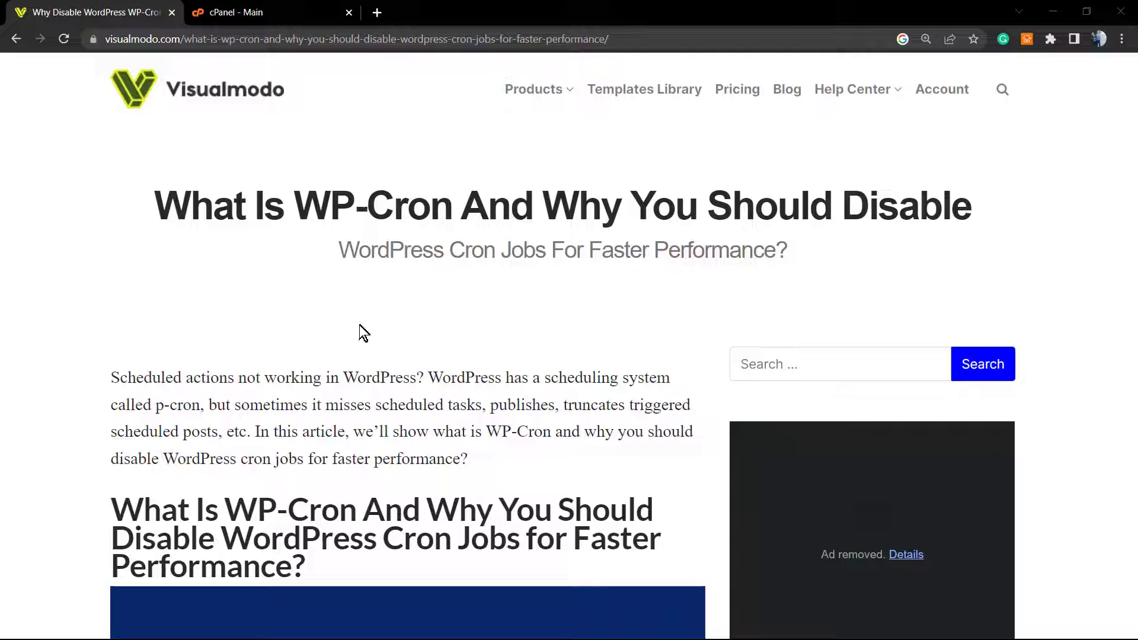
{"action": "mouse_move", "coordinate": [358, 334]}
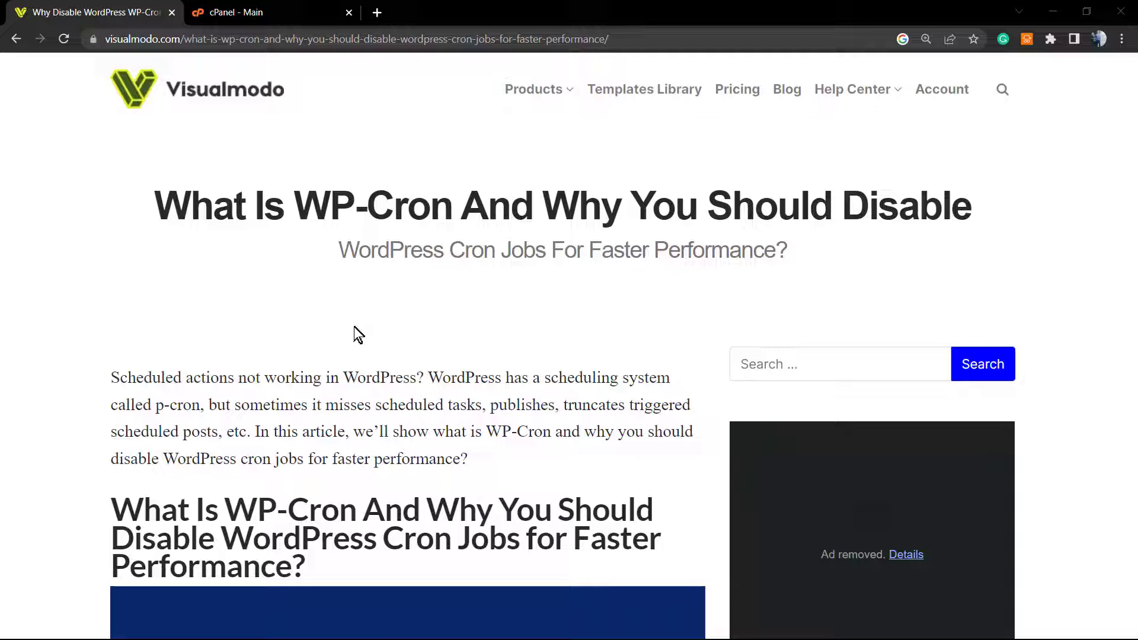
{"action": "mouse_move", "coordinate": [341, 343]}
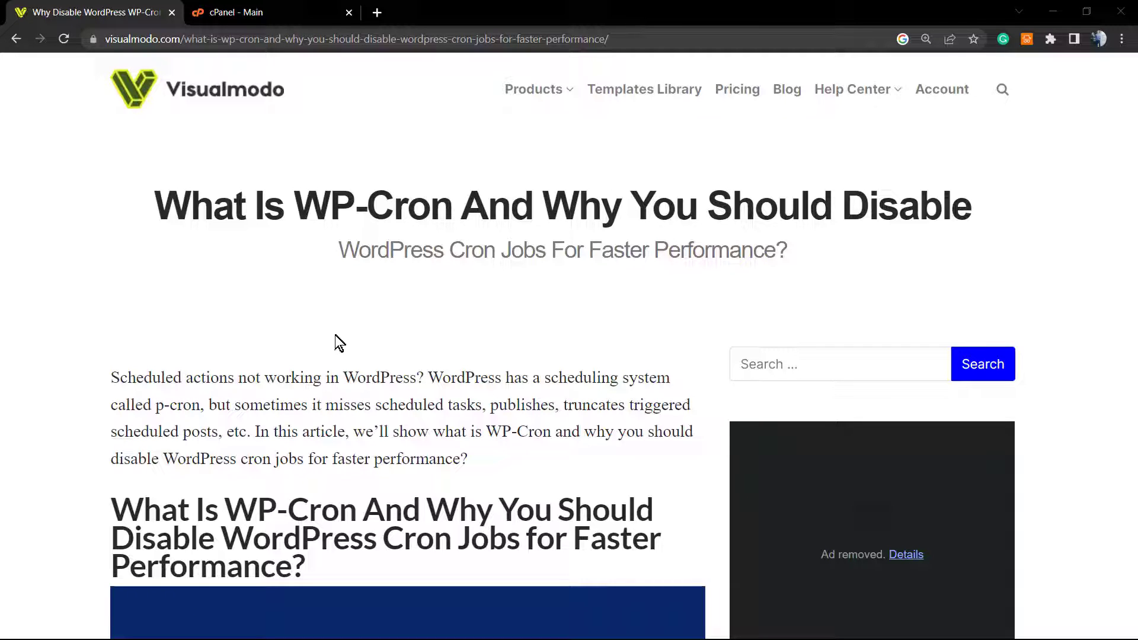
{"action": "mouse_move", "coordinate": [425, 281]}
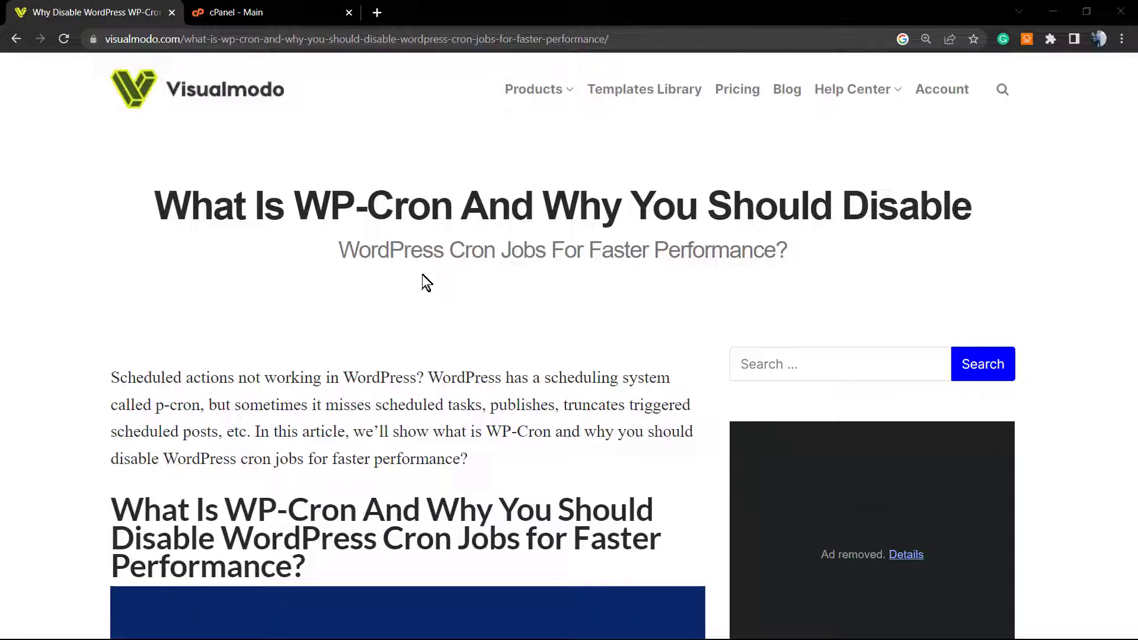
{"action": "mouse_move", "coordinate": [406, 289]}
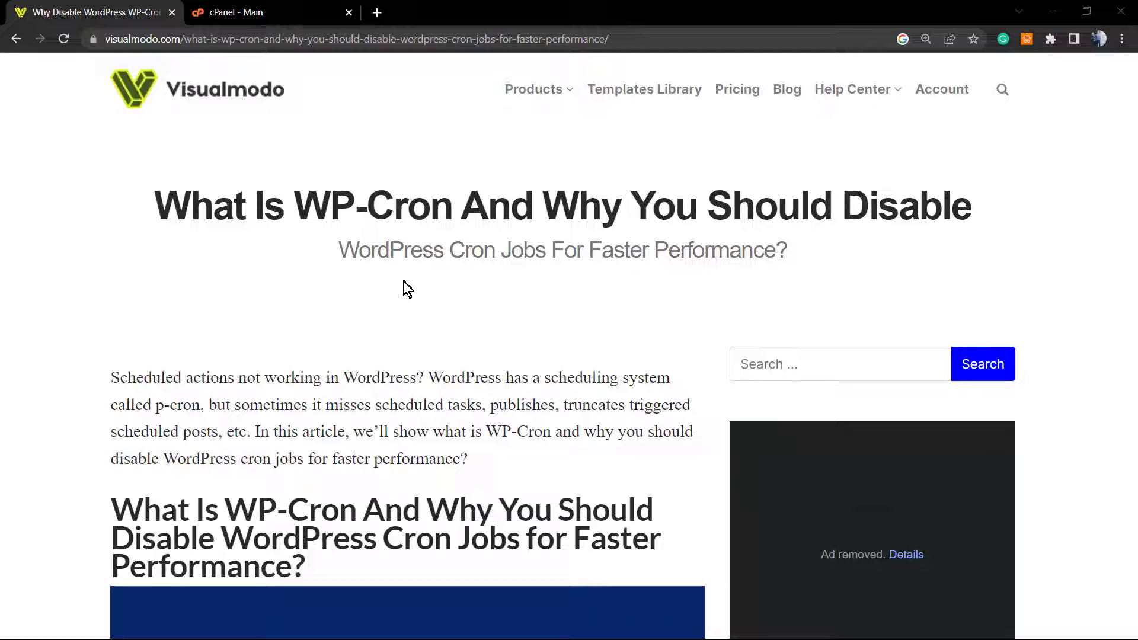
{"action": "mouse_move", "coordinate": [393, 259]}
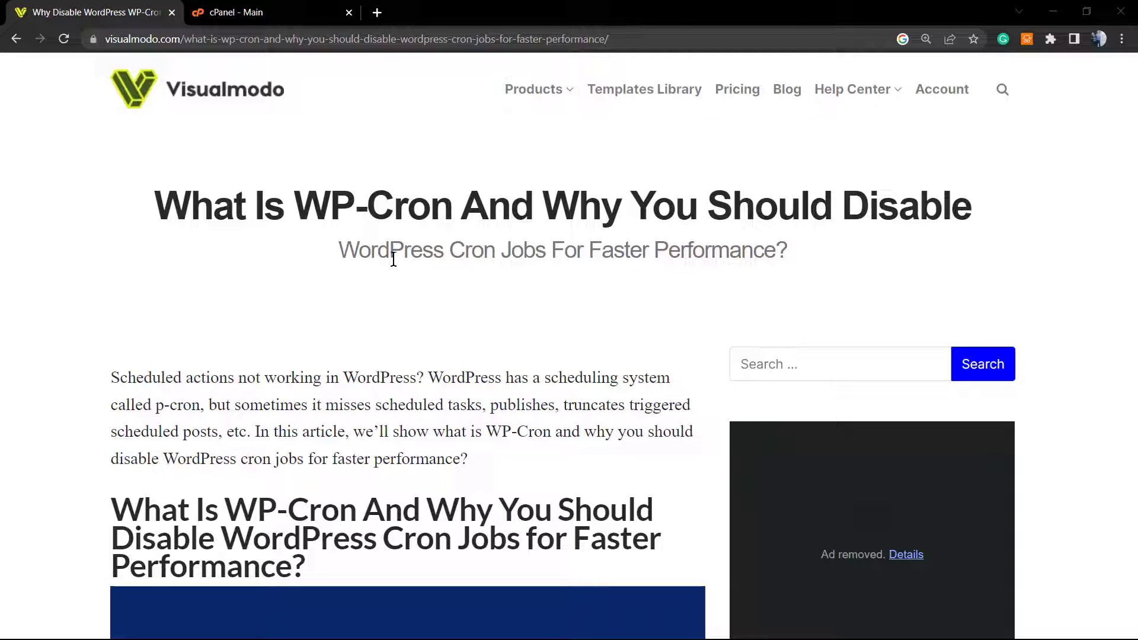
{"action": "mouse_move", "coordinate": [397, 258]}
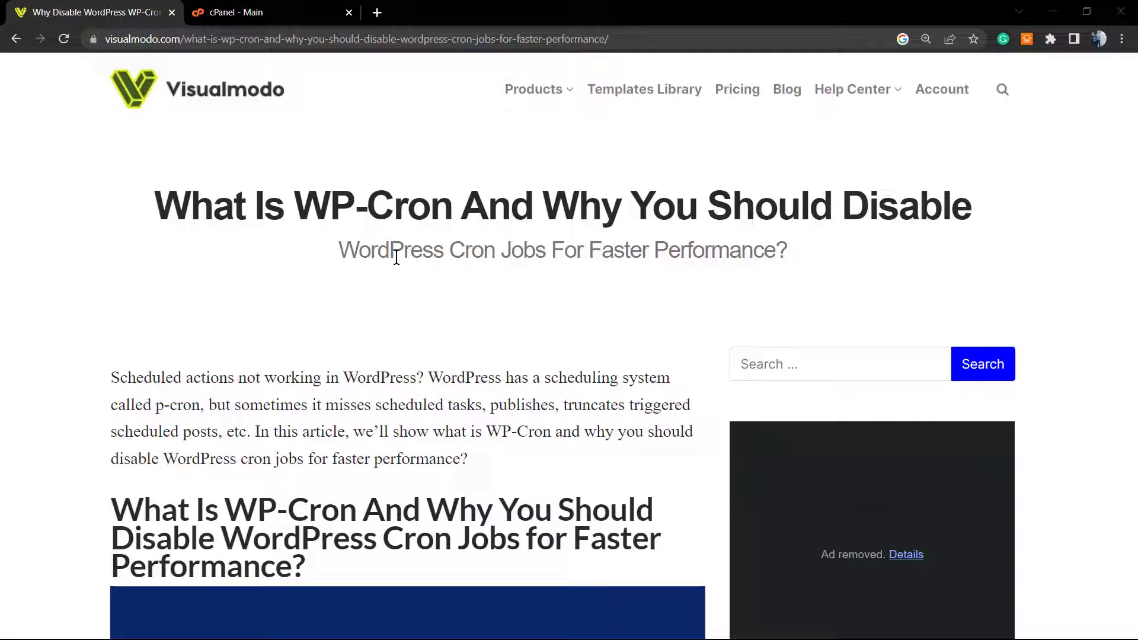
{"action": "mouse_move", "coordinate": [417, 362]}
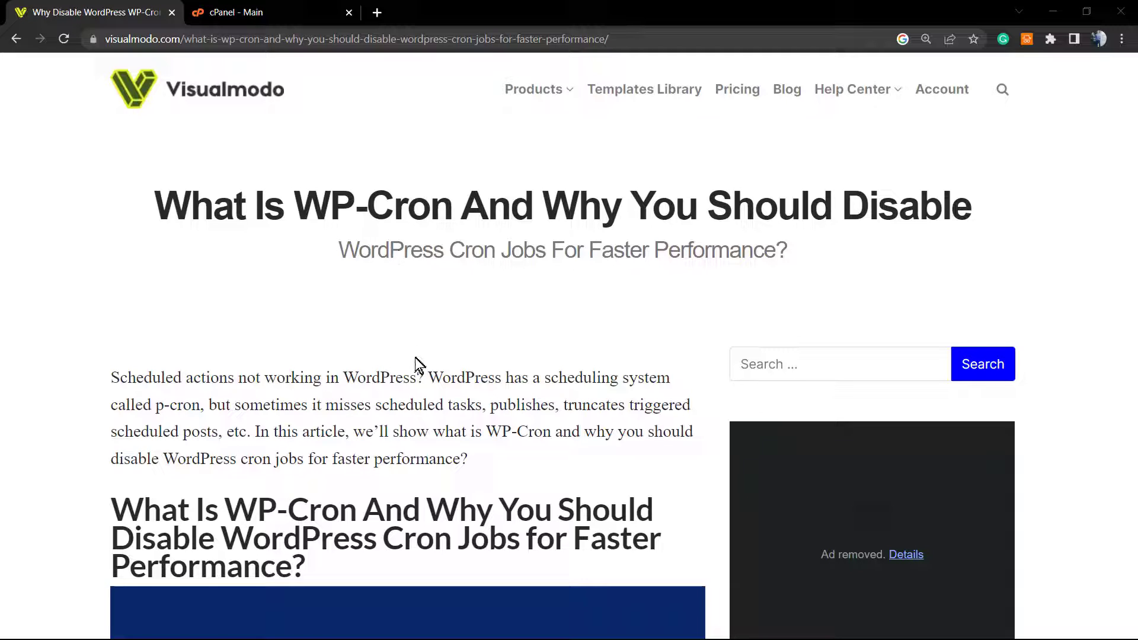
Scroll the article past the wp-config section to the 'Creating a new cron job in cPanel' wget command.
{"action": "scroll", "scroll_direction": "down", "scroll_amount": 3}
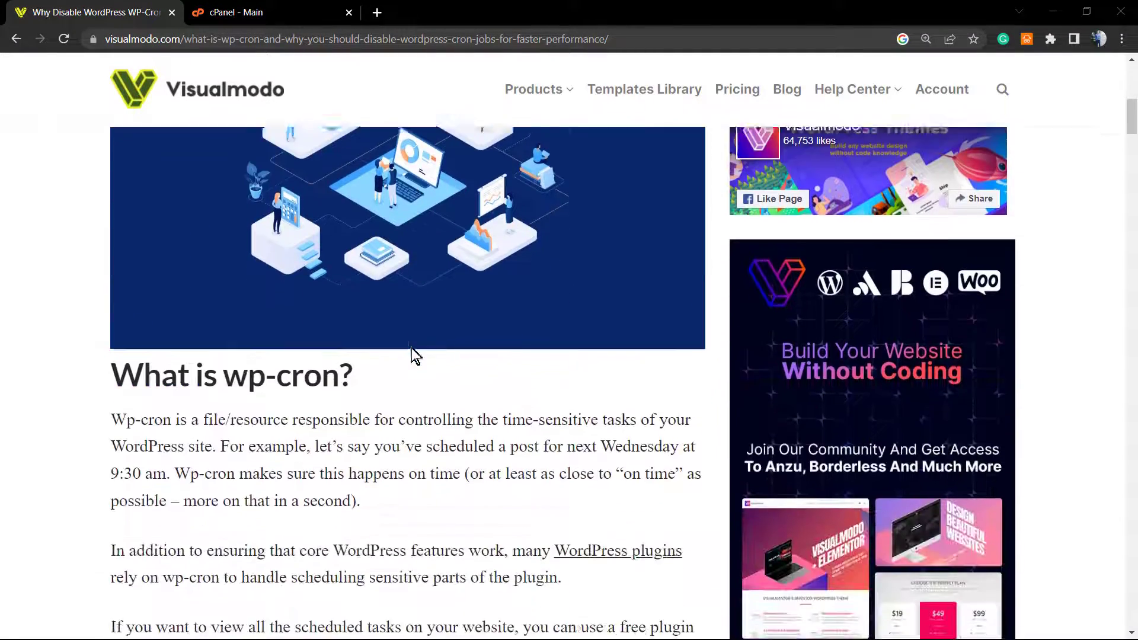
{"action": "scroll", "scroll_direction": "down", "scroll_amount": 3}
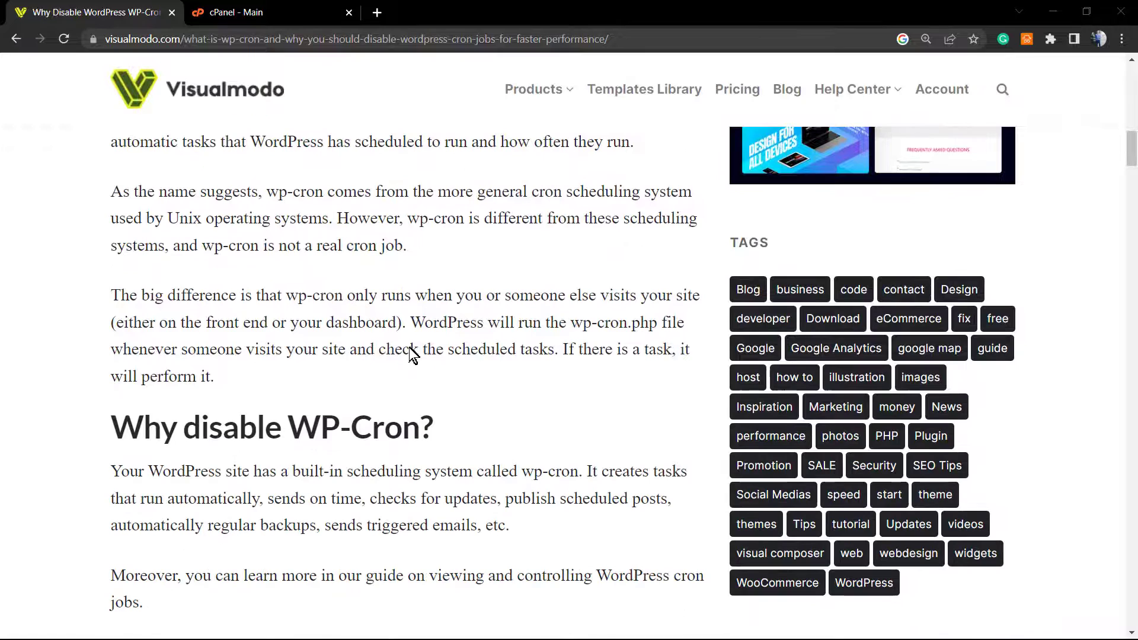
{"action": "mouse_move", "coordinate": [392, 360]}
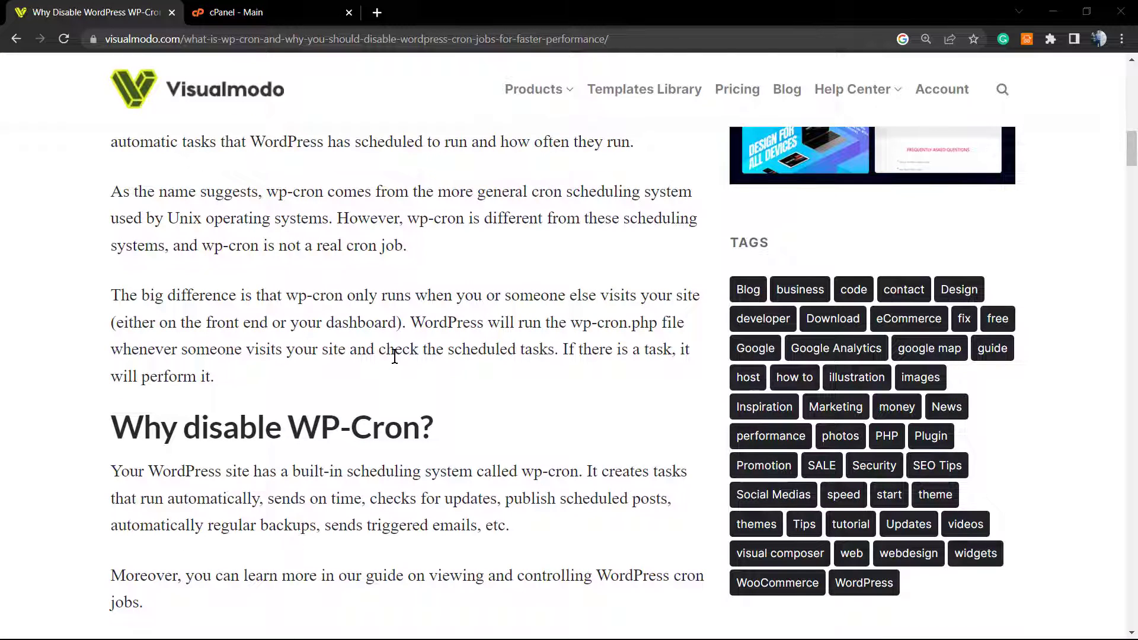
{"action": "scroll", "scroll_direction": "down", "scroll_amount": 3}
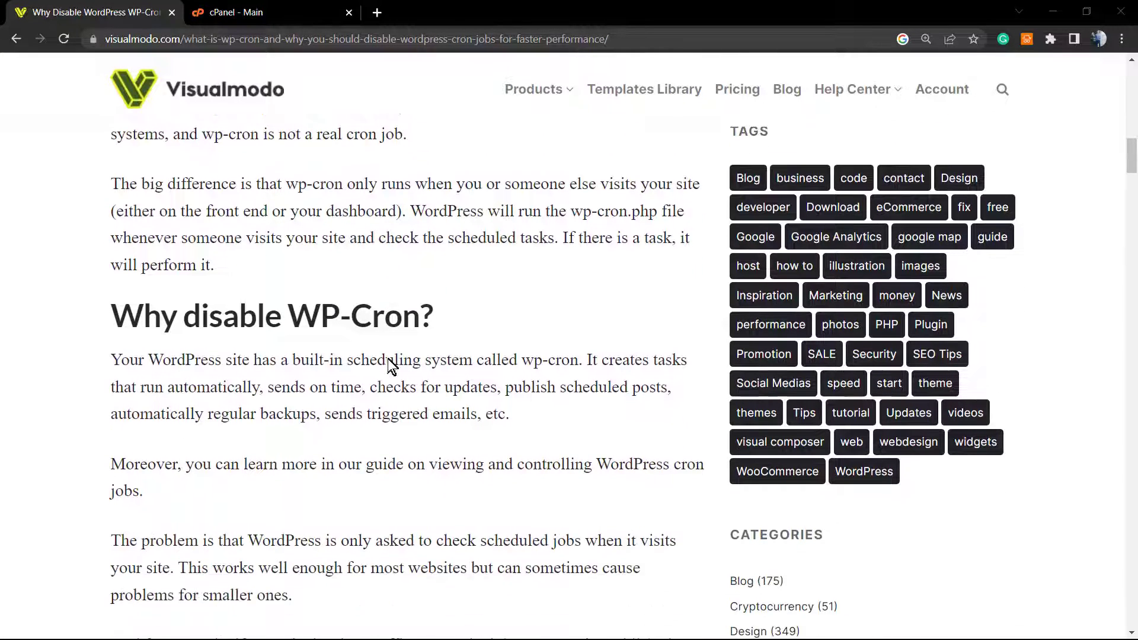
{"action": "scroll", "scroll_direction": "down", "scroll_amount": 3}
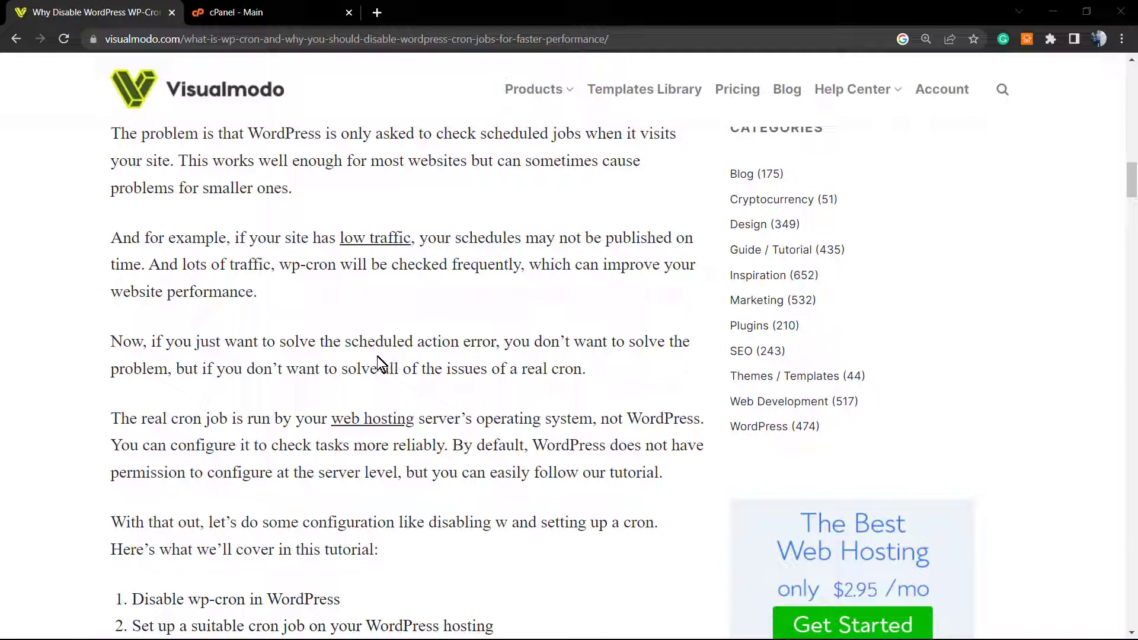
{"action": "scroll", "scroll_direction": "down", "scroll_amount": 3}
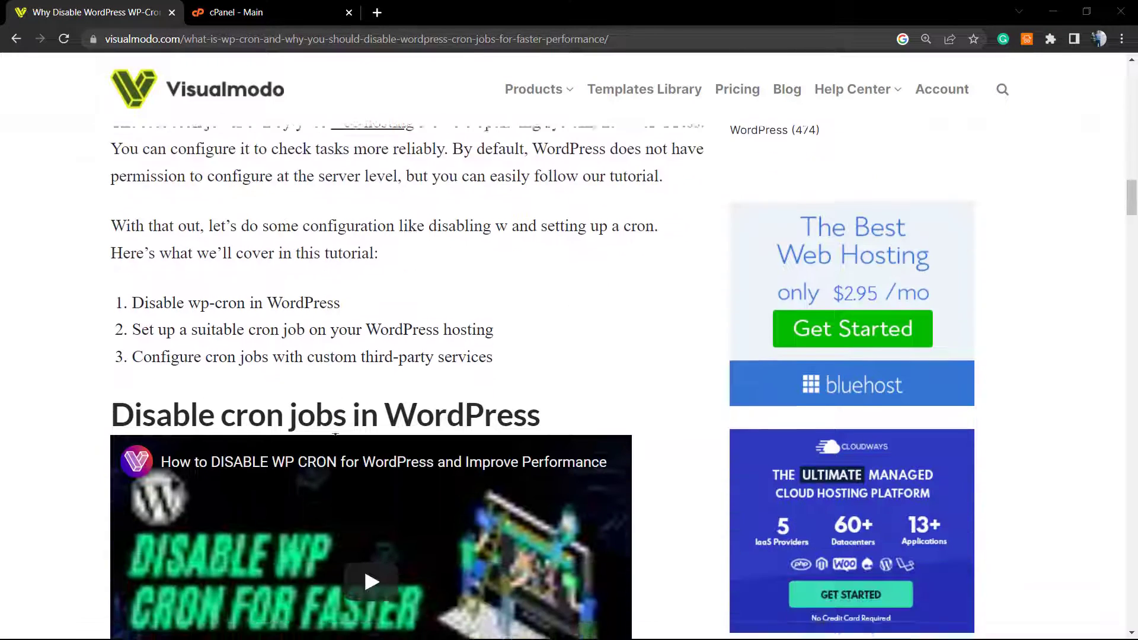
{"action": "scroll", "scroll_direction": "down", "scroll_amount": 3}
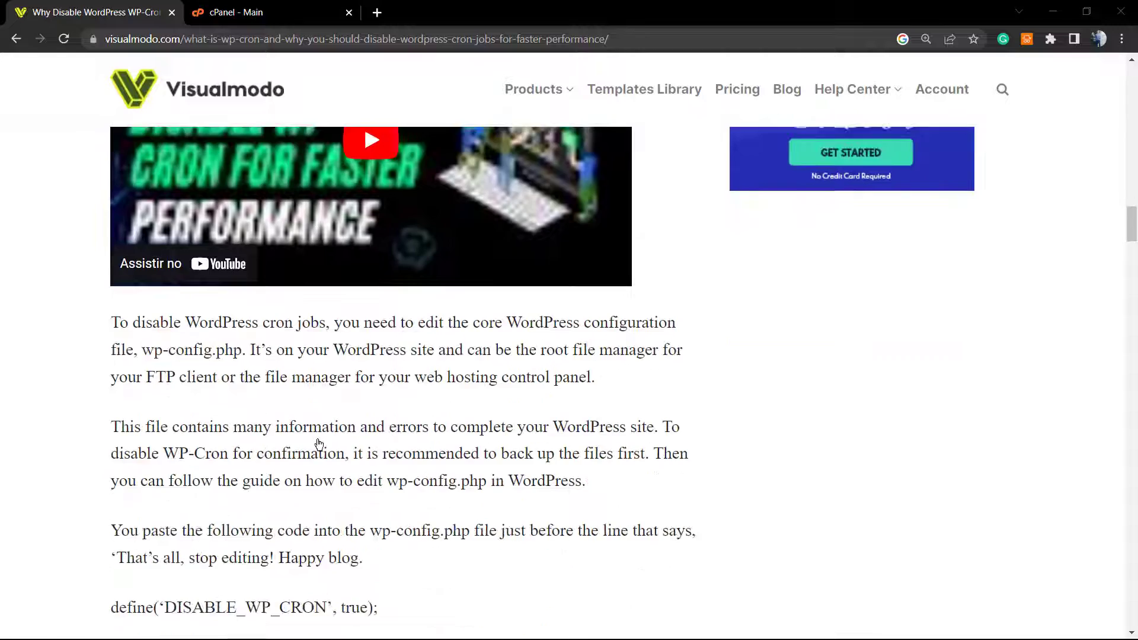
{"action": "scroll", "scroll_direction": "down", "scroll_amount": 3}
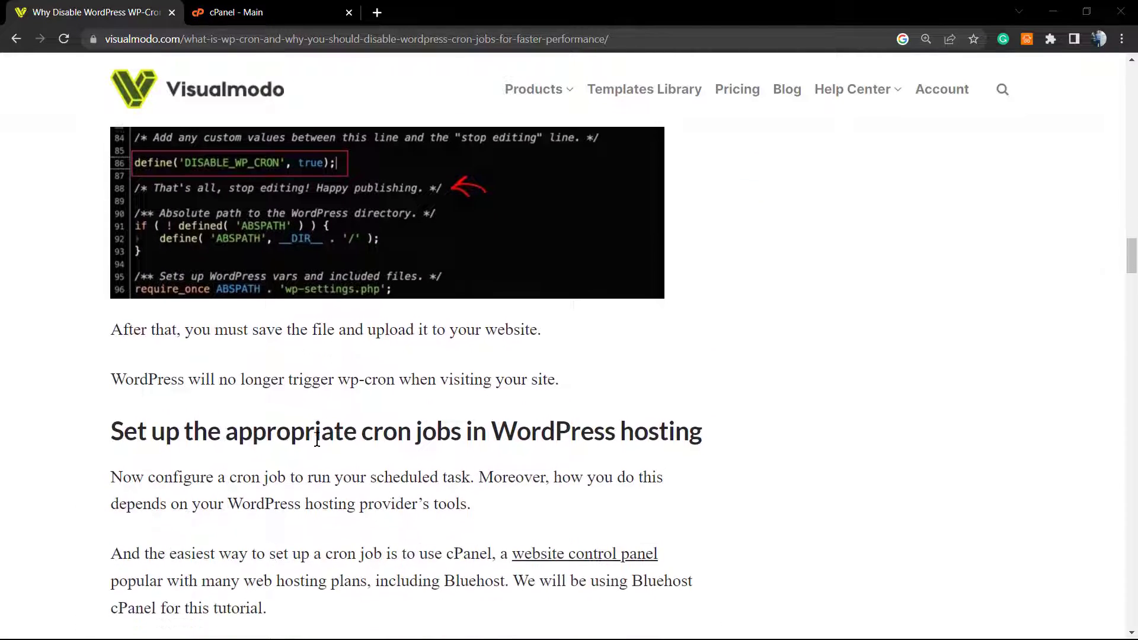
{"action": "scroll", "scroll_direction": "down", "scroll_amount": 3}
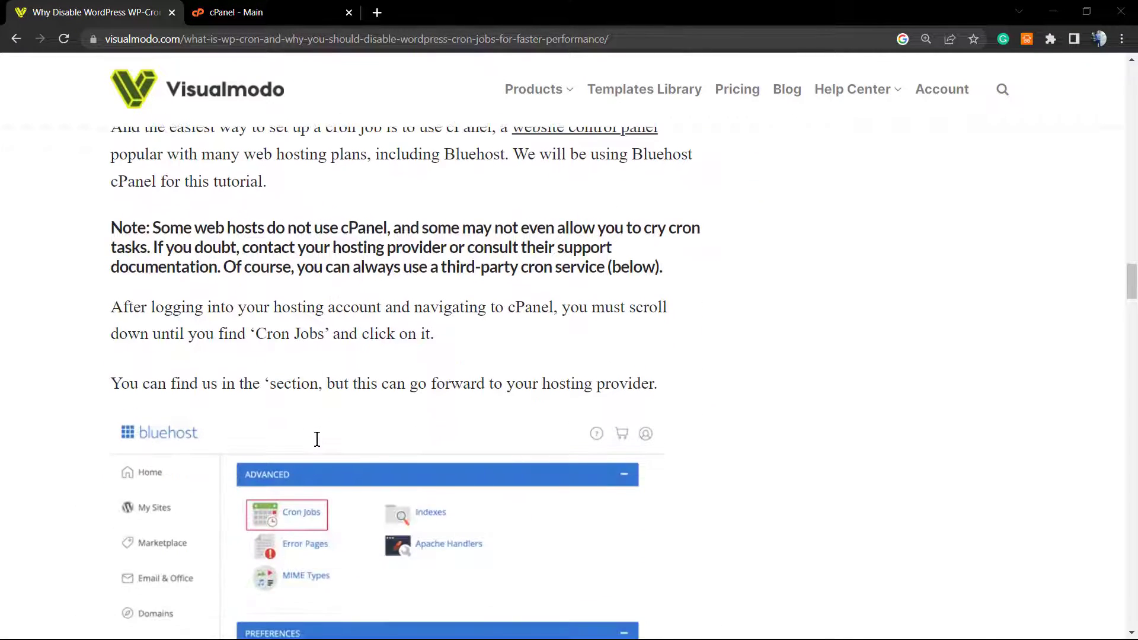
{"action": "scroll", "scroll_direction": "up", "scroll_amount": 3}
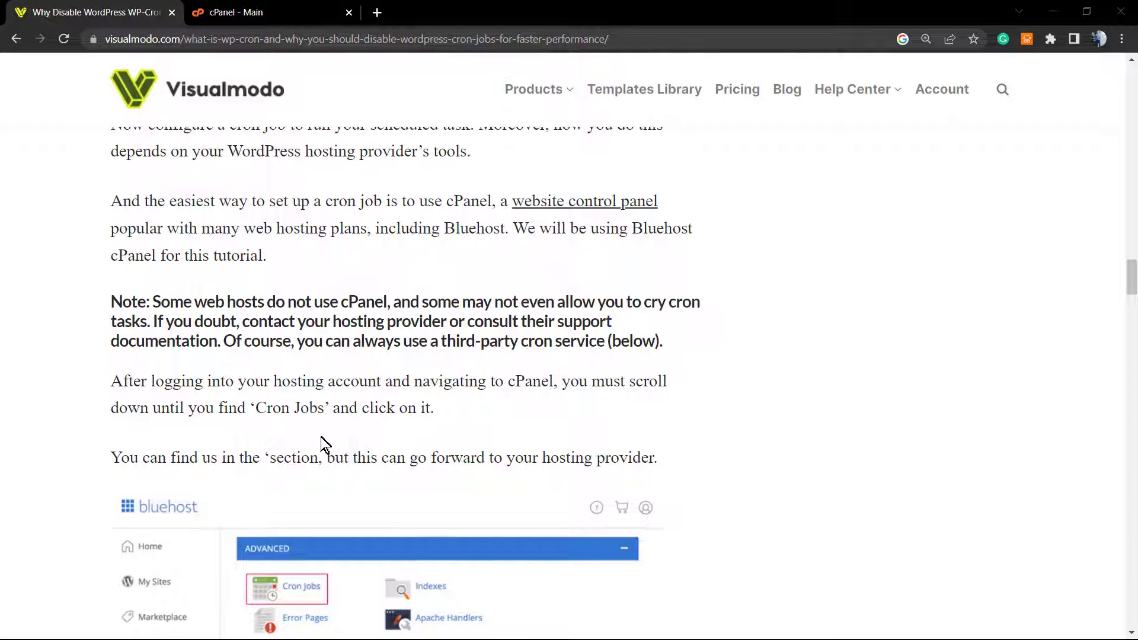
{"action": "scroll", "scroll_direction": "down", "scroll_amount": 3}
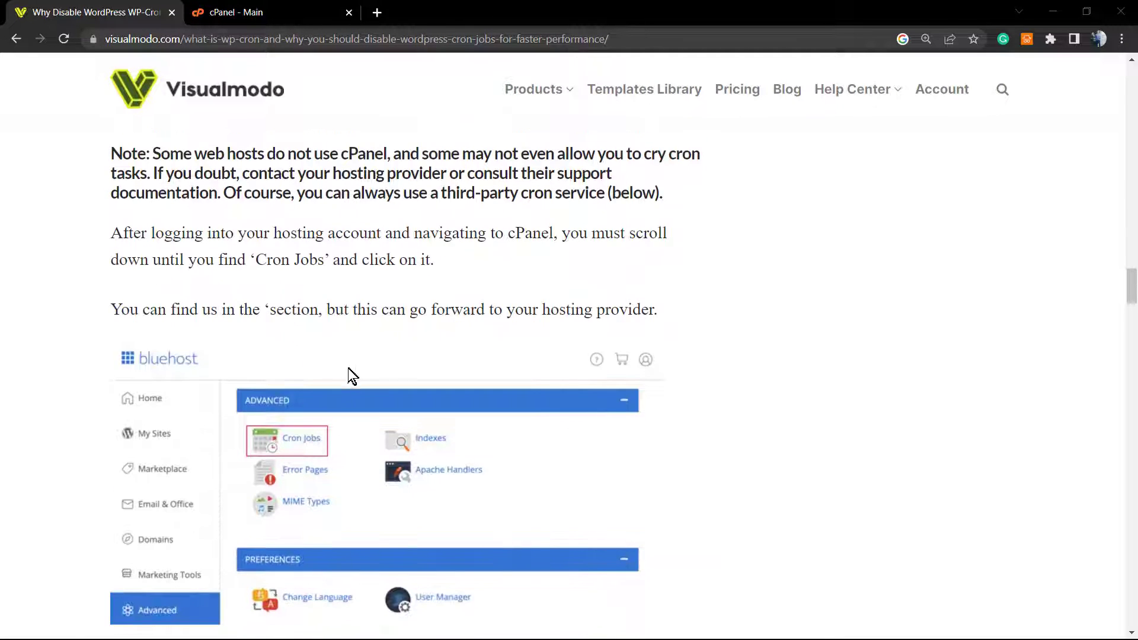
{"action": "scroll", "scroll_direction": "down", "scroll_amount": 3}
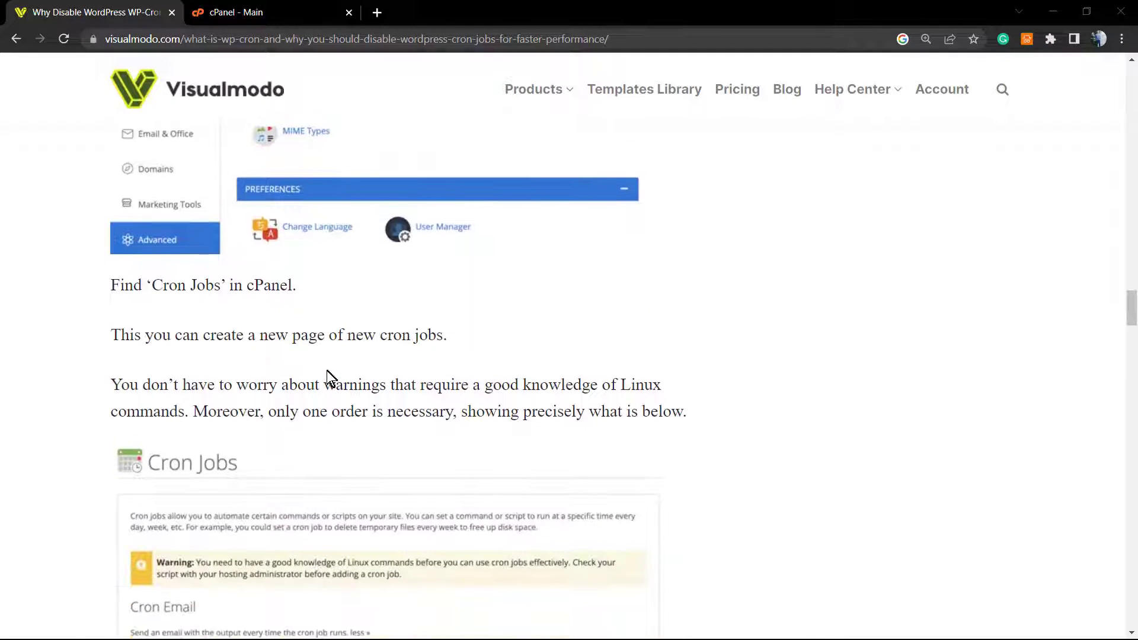
{"action": "scroll", "scroll_direction": "down", "scroll_amount": 3}
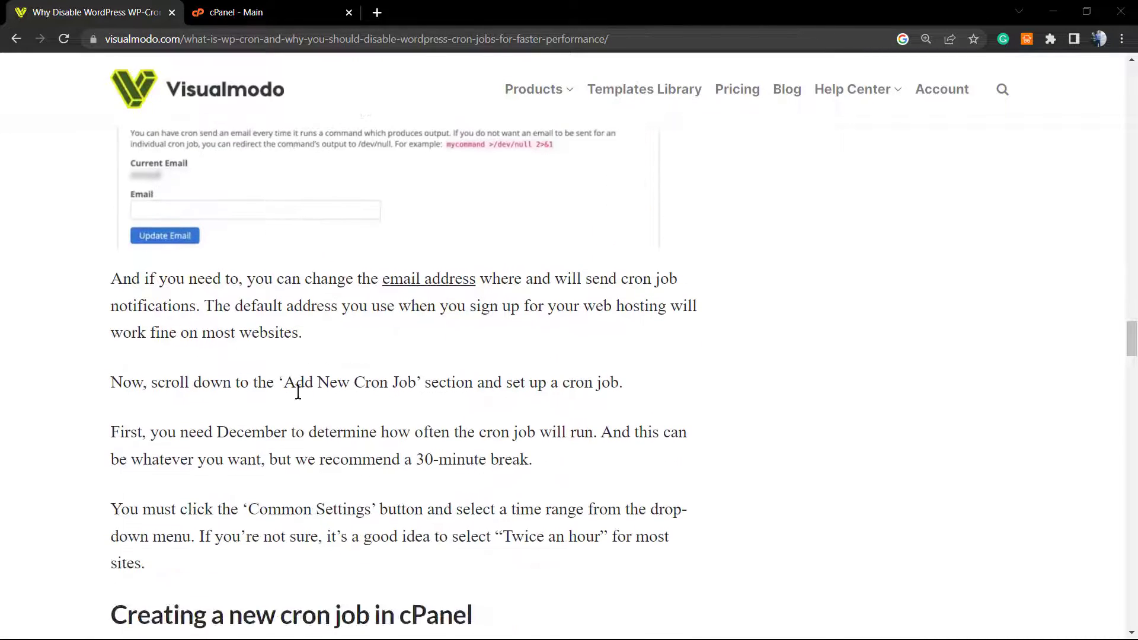
{"action": "scroll", "scroll_direction": "down", "scroll_amount": 3}
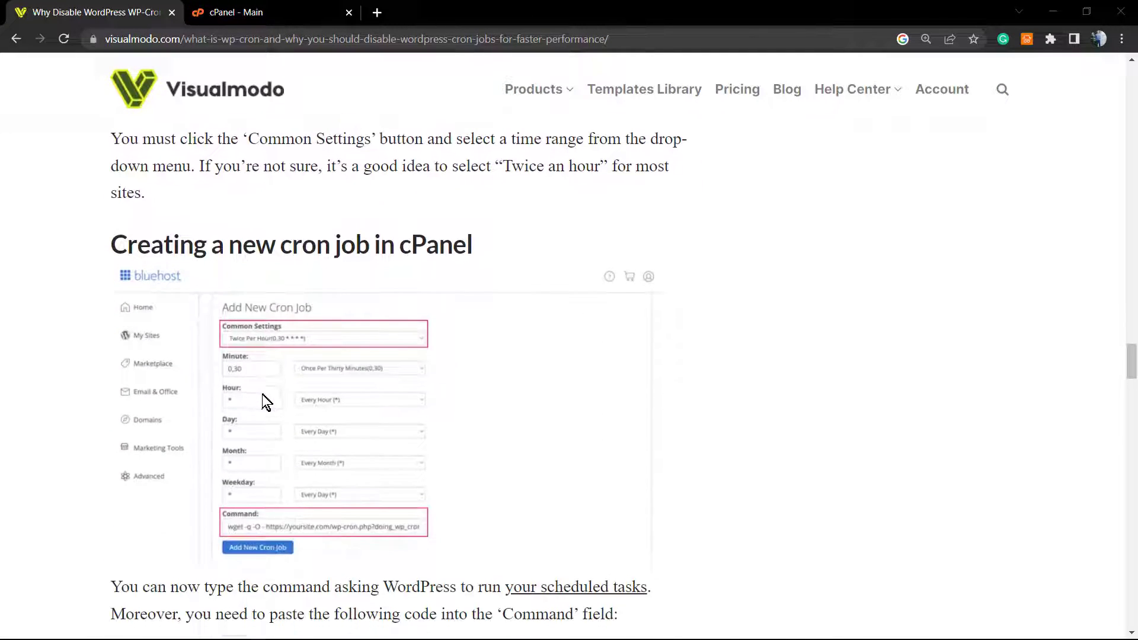
{"action": "scroll", "scroll_direction": "down", "scroll_amount": 3}
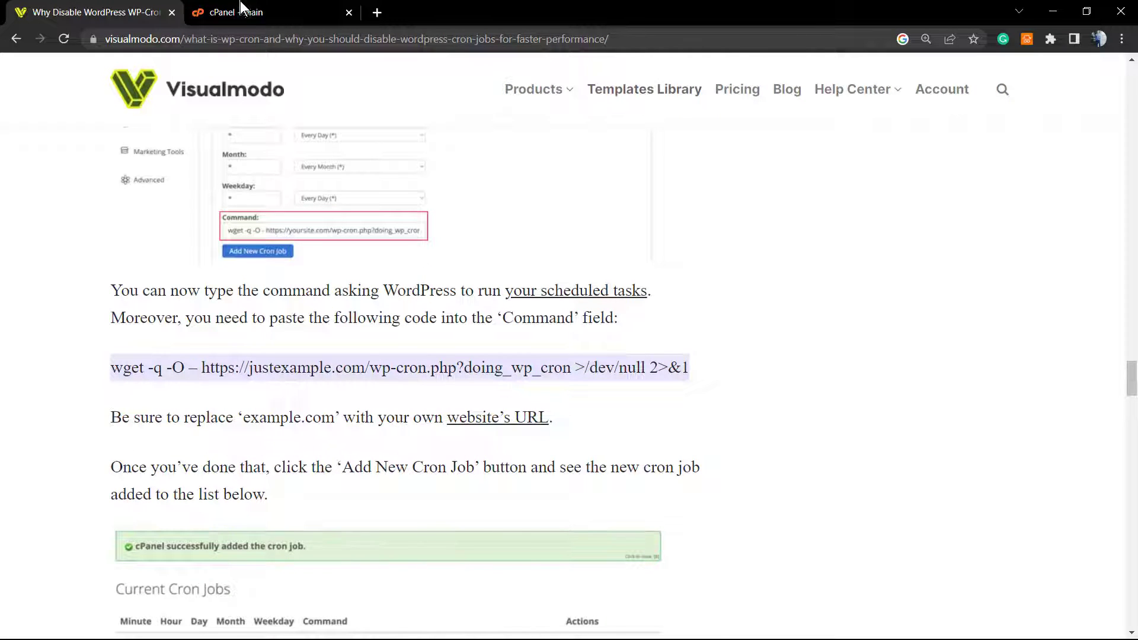
View the HostGator cPanel dashboard, then scroll the article back up to the Cron Jobs screenshot.
{"action": "left_click", "coordinate": [239, 13]}
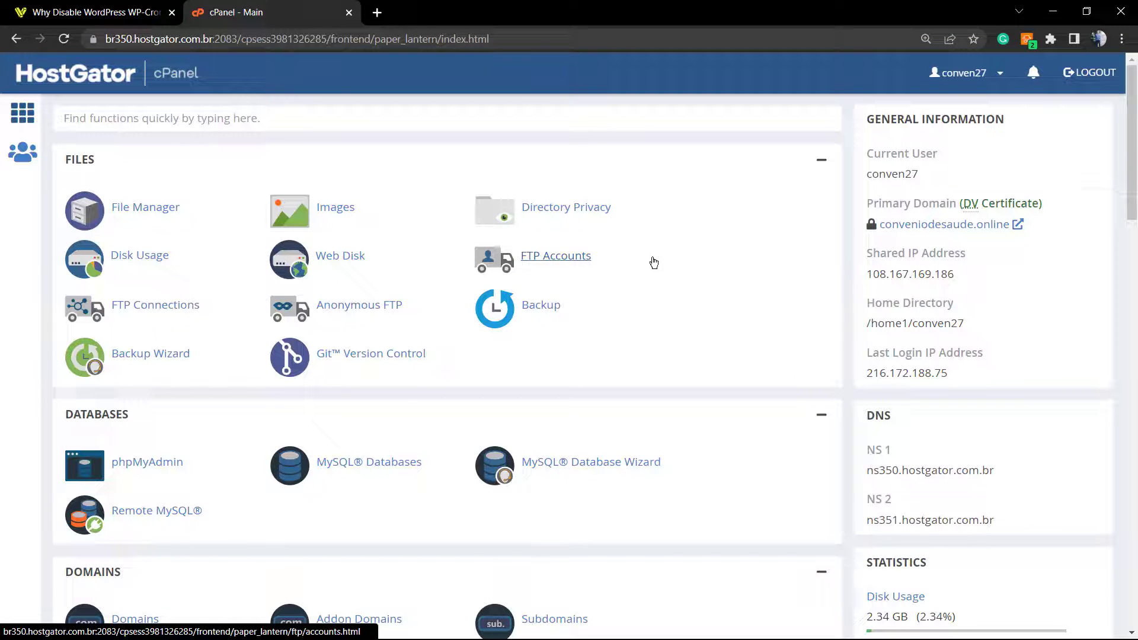
{"action": "mouse_move", "coordinate": [666, 234]}
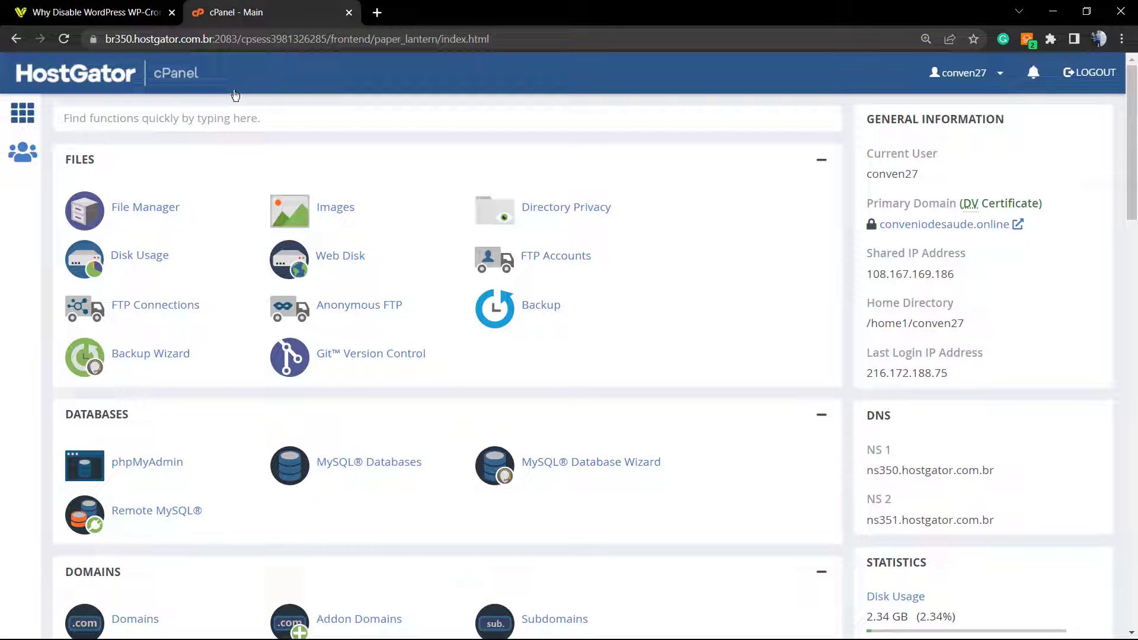
{"action": "mouse_move", "coordinate": [210, 87]}
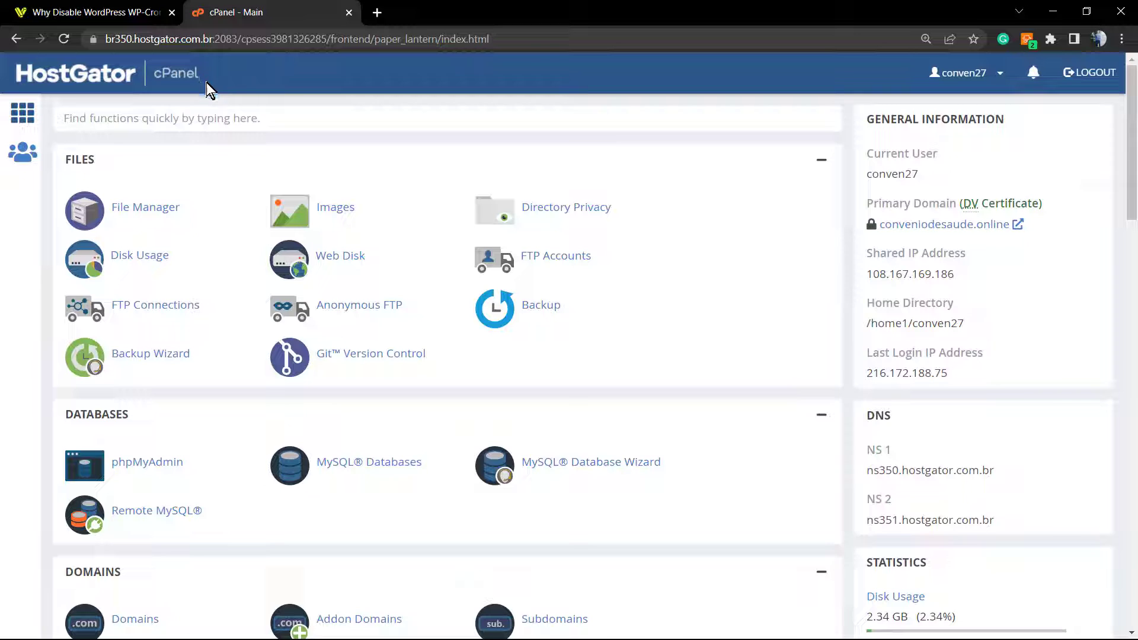
{"action": "mouse_move", "coordinate": [269, 341]}
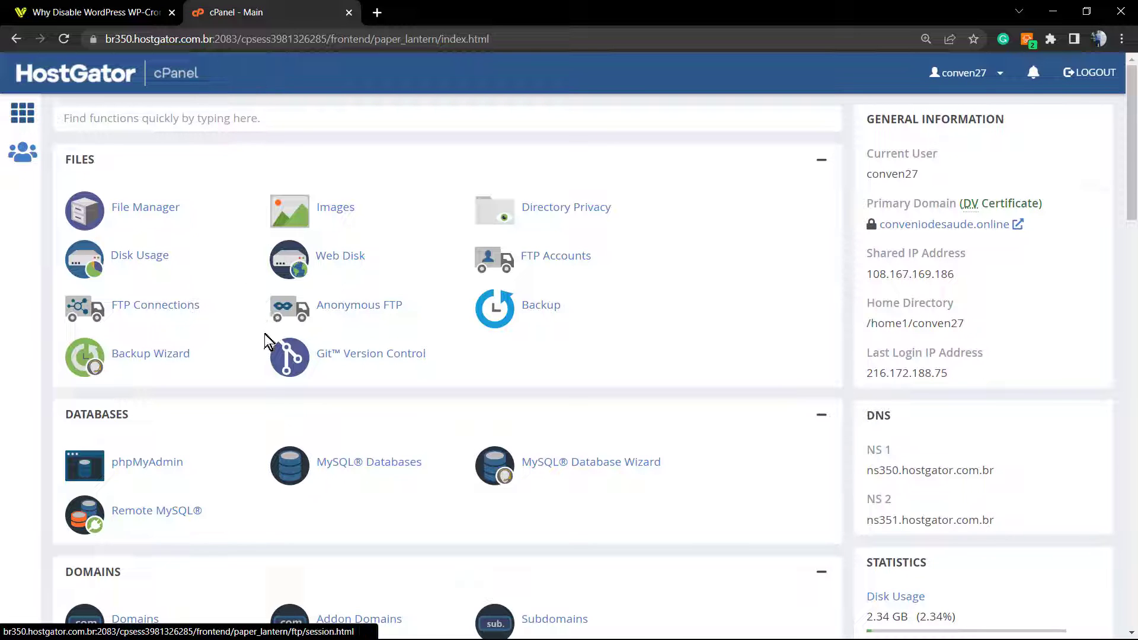
{"action": "left_click", "coordinate": [87, 13]}
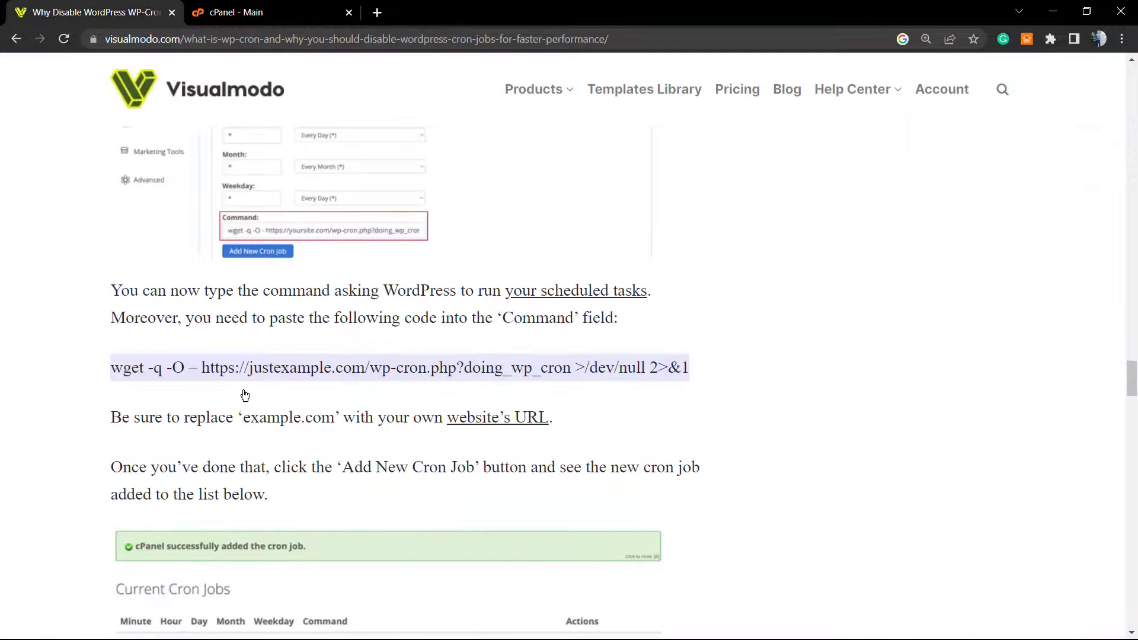
{"action": "scroll", "scroll_direction": "up", "scroll_amount": 3}
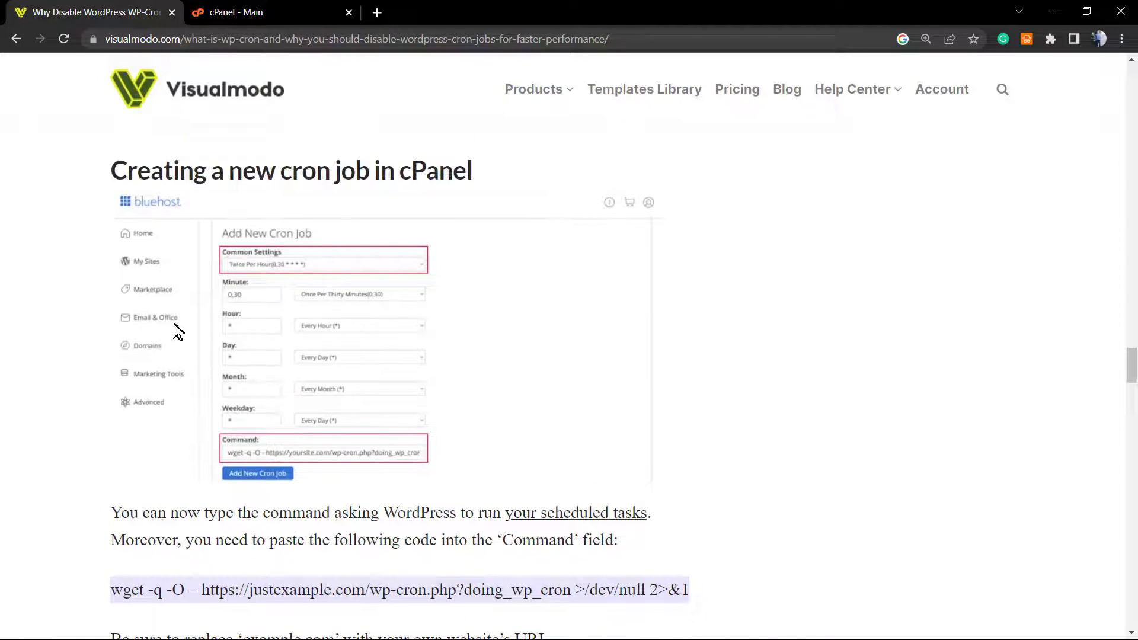
{"action": "scroll", "scroll_direction": "up", "scroll_amount": 3}
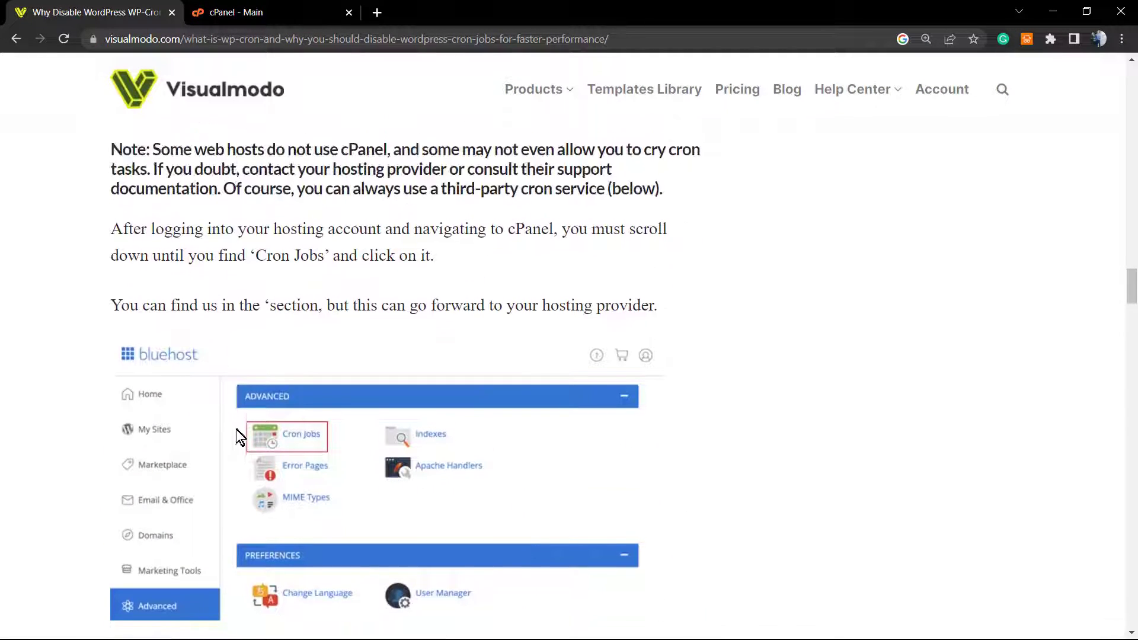
{"action": "left_click", "coordinate": [272, 12]}
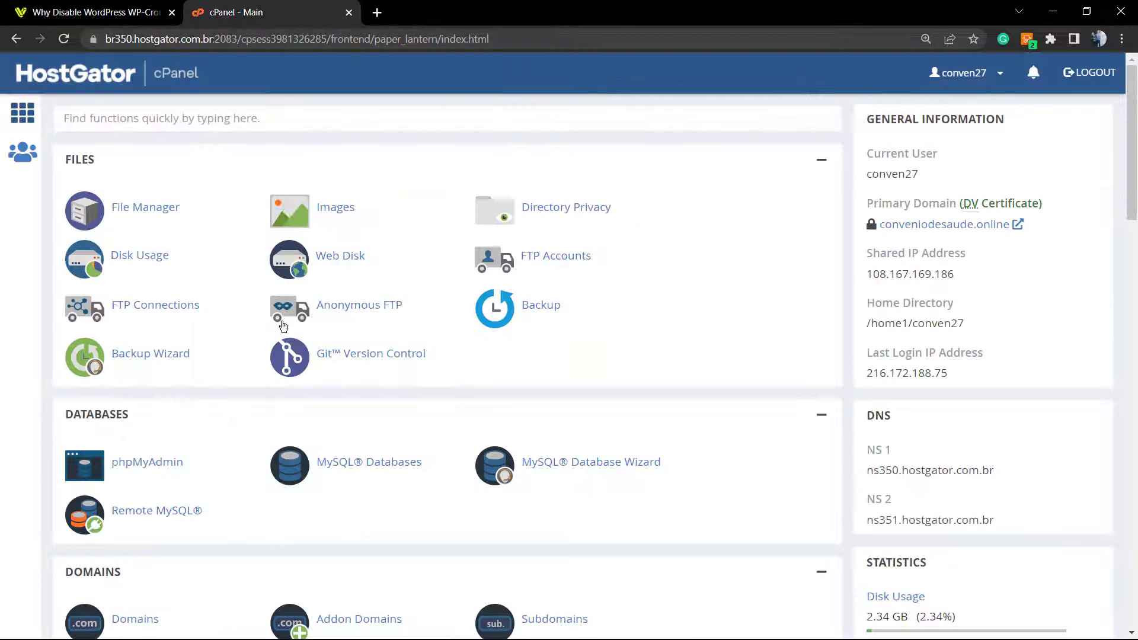
{"action": "scroll", "scroll_direction": "down", "scroll_amount": 3}
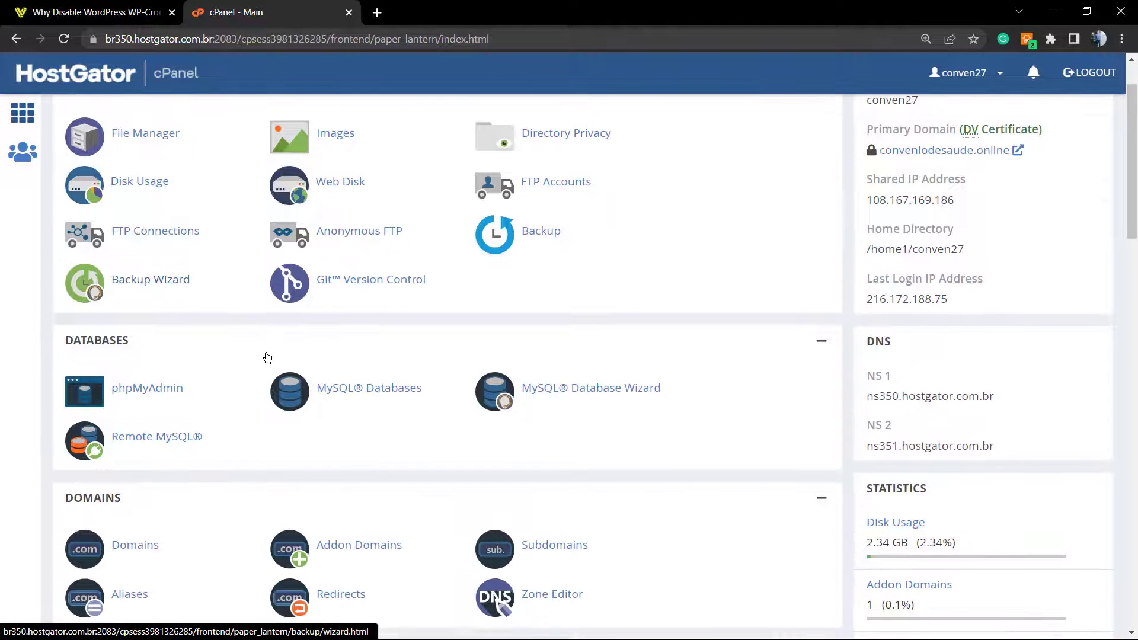
{"action": "scroll", "scroll_direction": "down", "scroll_amount": 3}
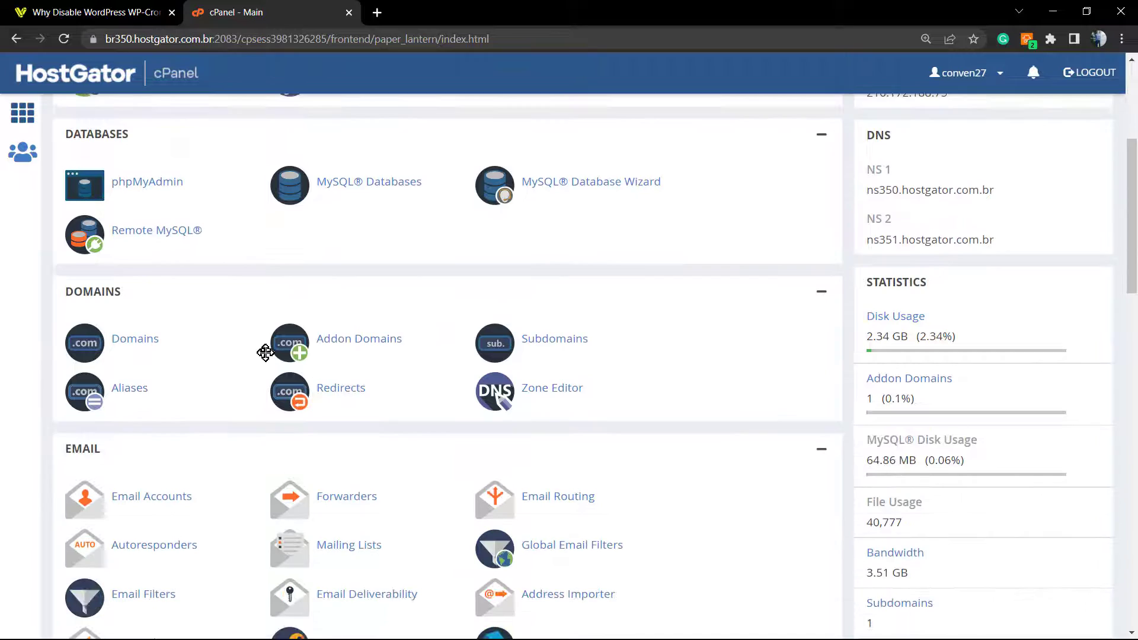
{"action": "scroll", "scroll_direction": "down", "scroll_amount": 3}
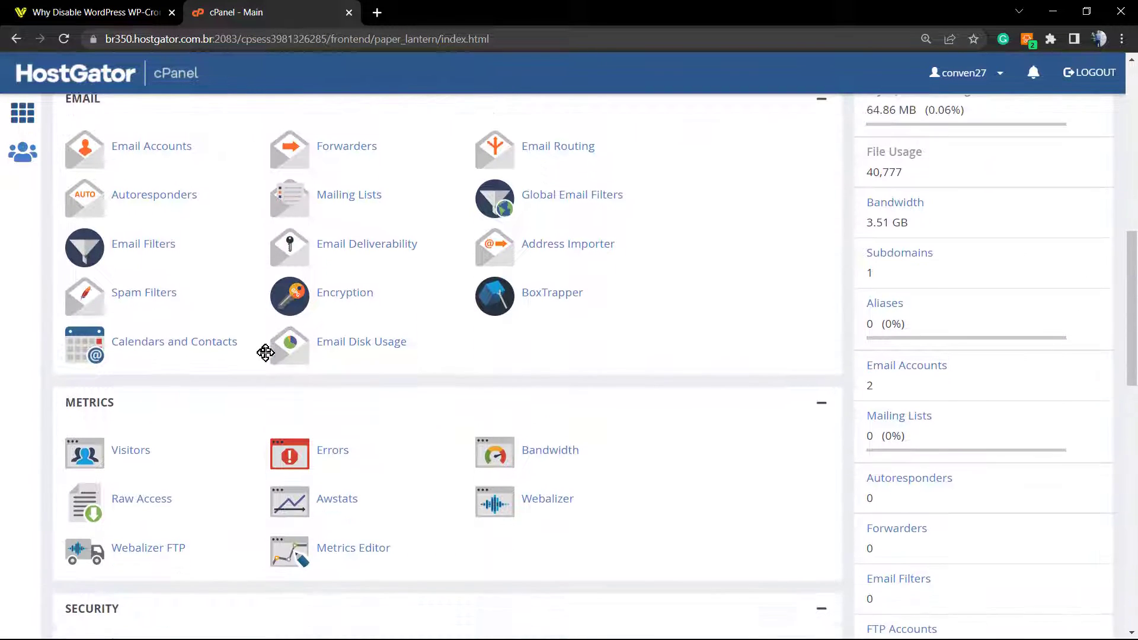
{"action": "scroll", "scroll_direction": "down", "scroll_amount": 3}
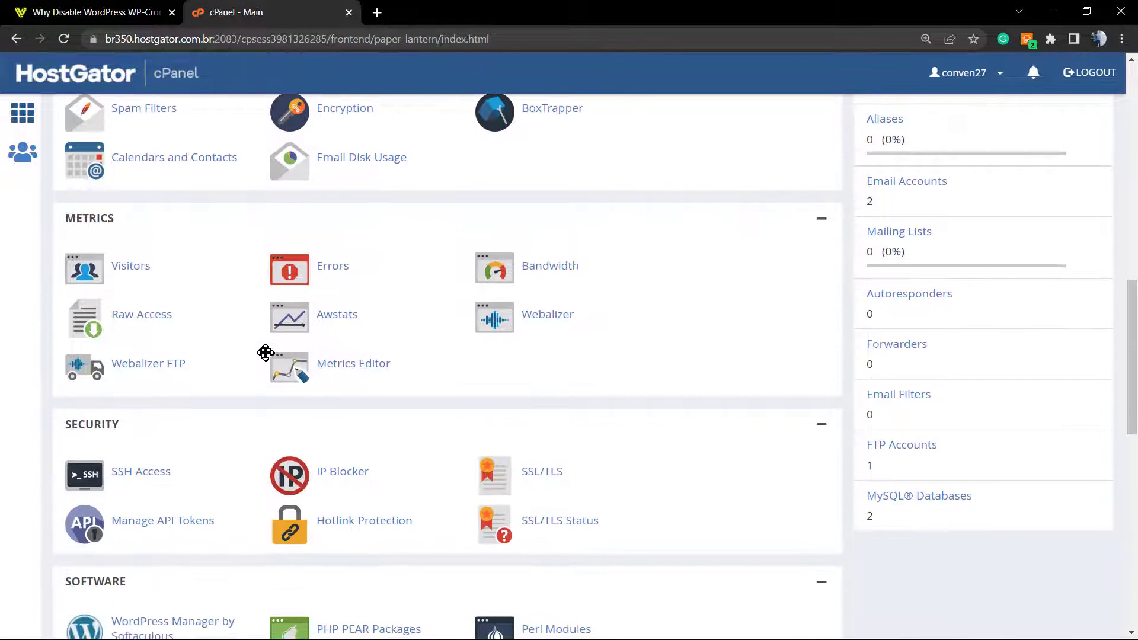
{"action": "scroll", "scroll_direction": "down", "scroll_amount": 3}
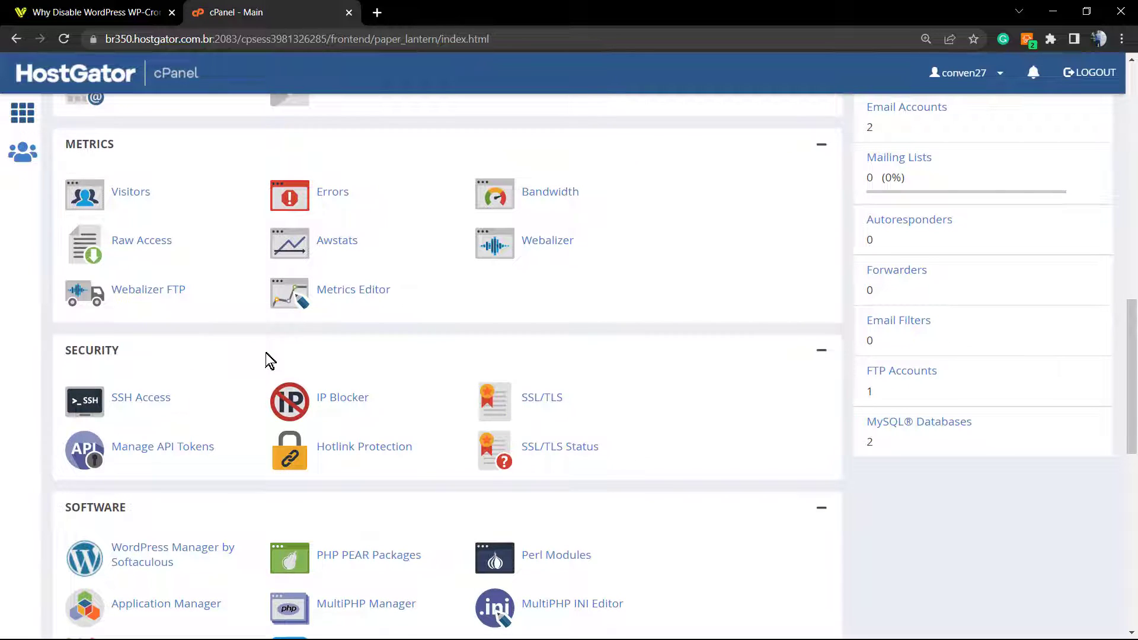
{"action": "scroll", "scroll_direction": "down", "scroll_amount": 3}
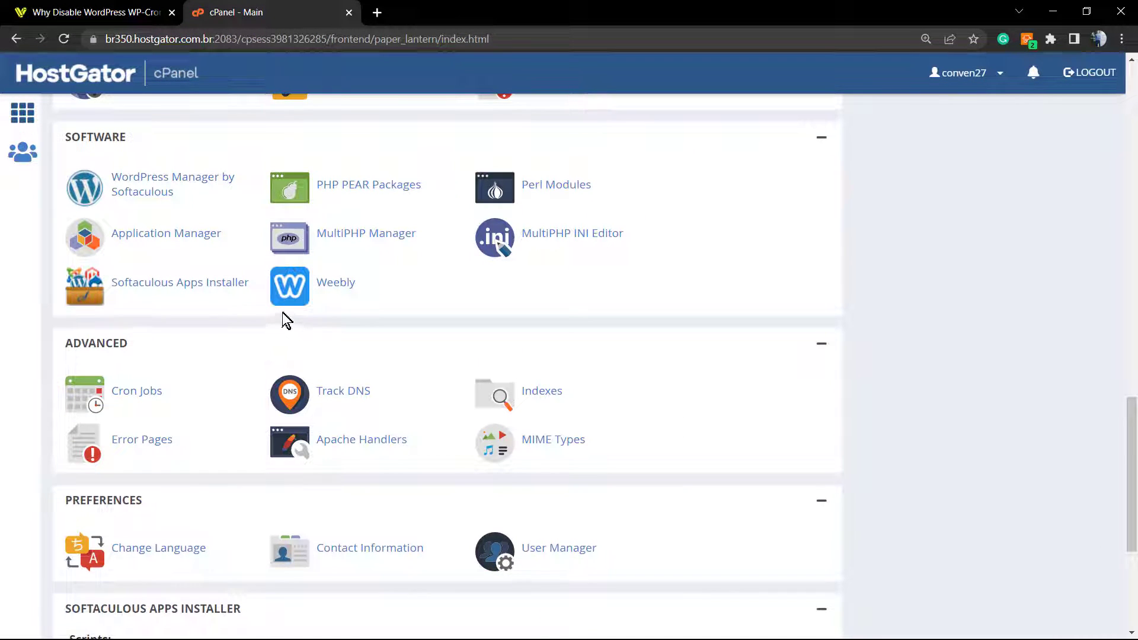
{"action": "mouse_move", "coordinate": [344, 391]}
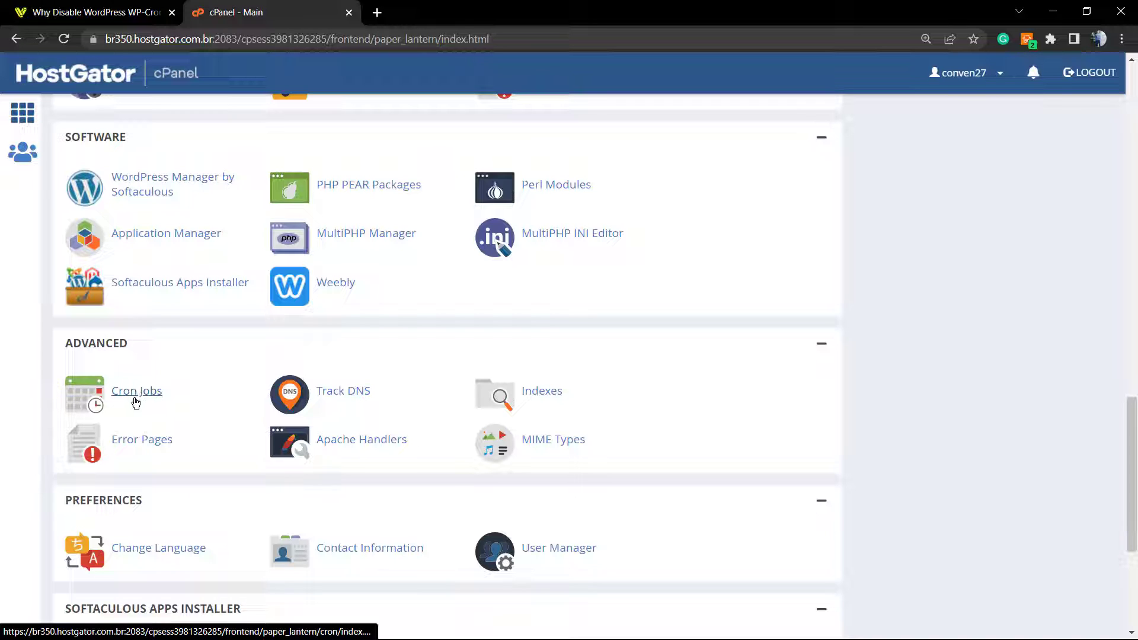
{"action": "mouse_move", "coordinate": [131, 395]}
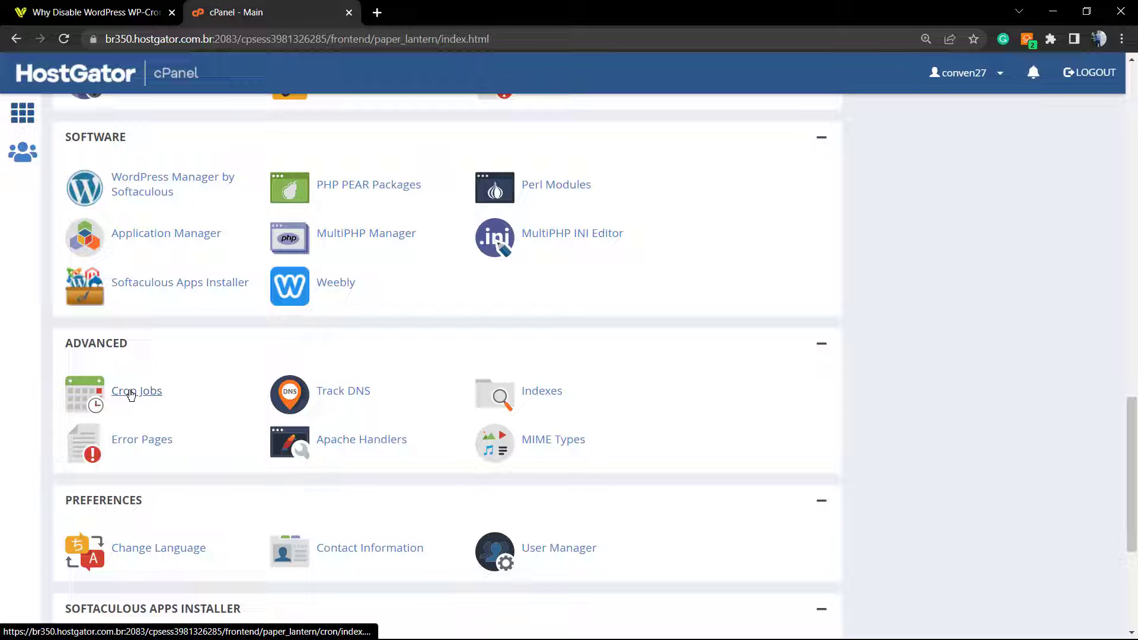
Open Cron Jobs under Advanced and scroll down to the Add New Cron Job form.
{"action": "left_click", "coordinate": [136, 390]}
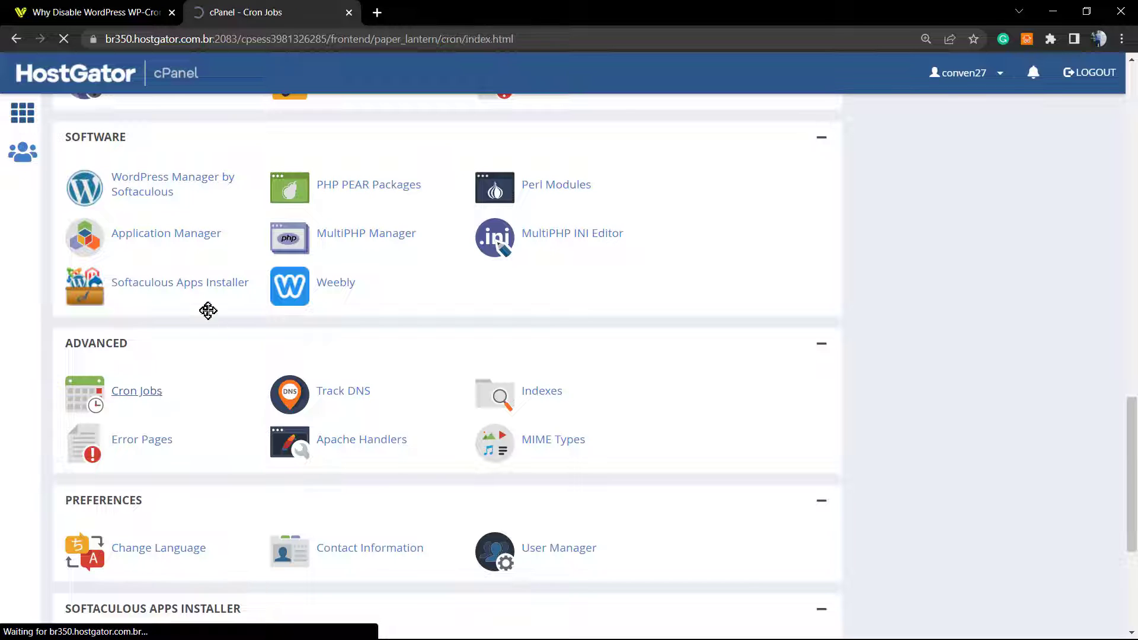
{"action": "left_click", "coordinate": [136, 391]}
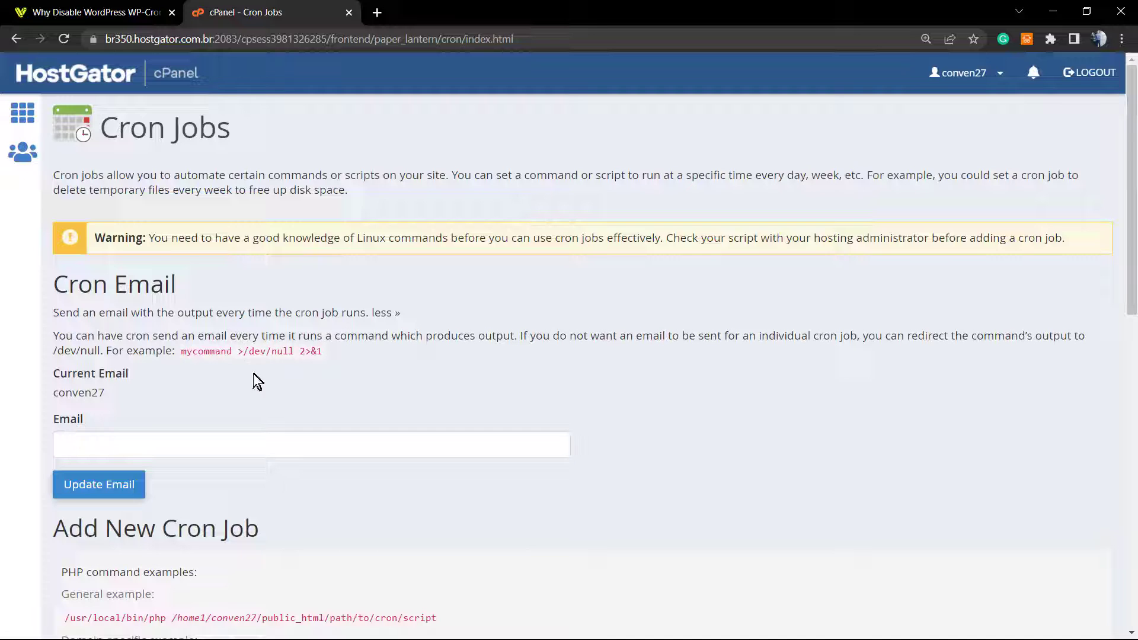
{"action": "mouse_move", "coordinate": [250, 397]}
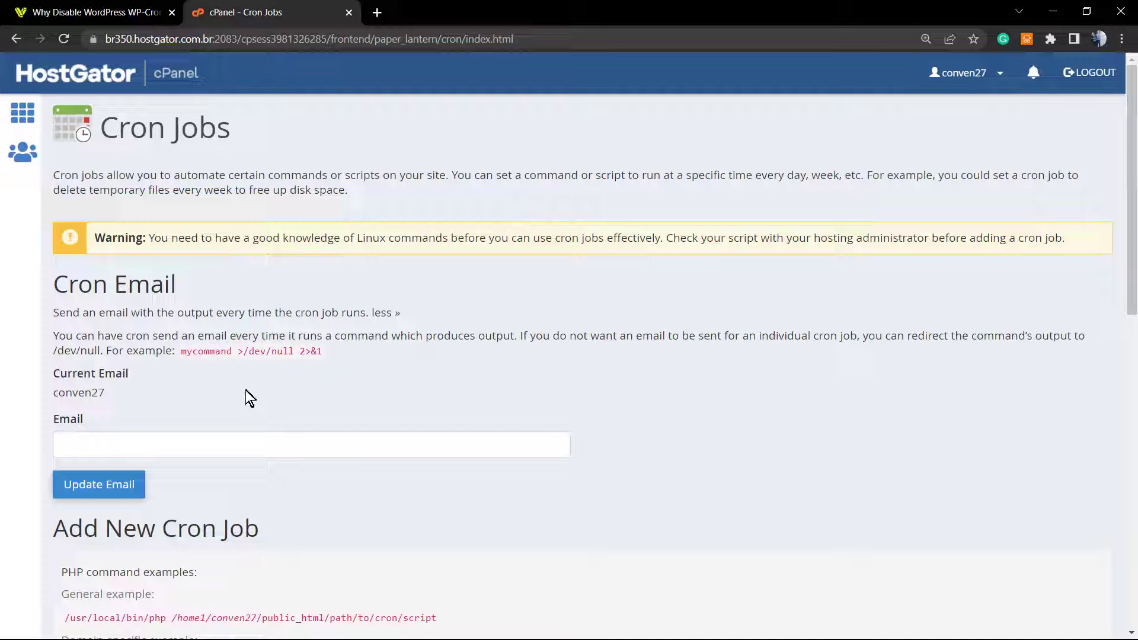
{"action": "scroll", "scroll_direction": "down", "scroll_amount": 3}
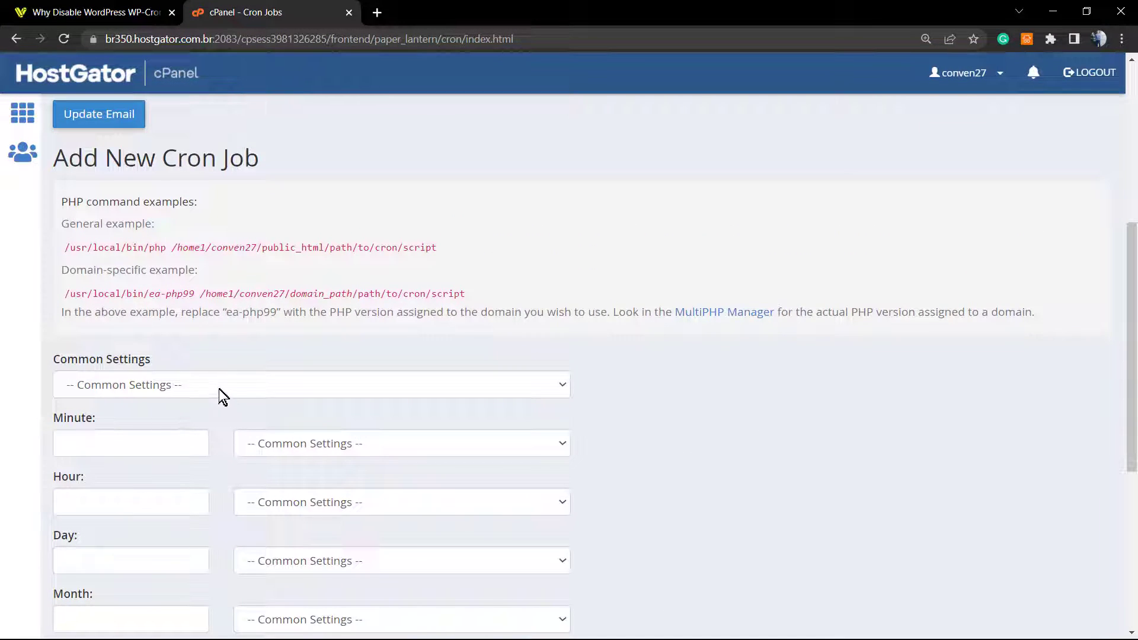
{"action": "scroll", "scroll_direction": "down", "scroll_amount": 3}
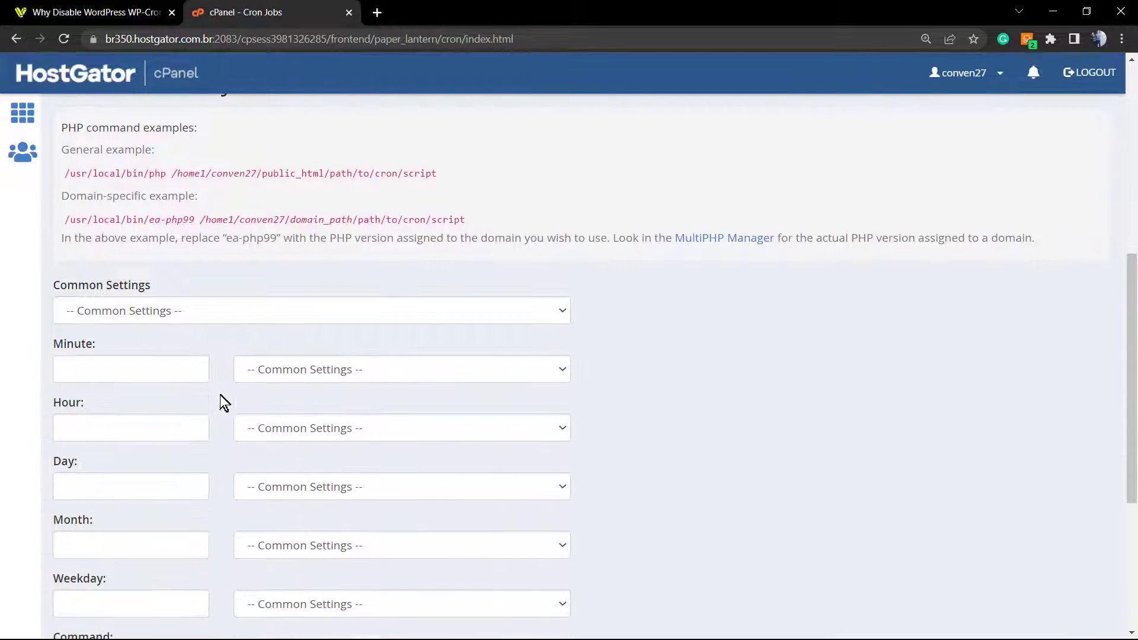
{"action": "scroll", "scroll_direction": "down", "scroll_amount": 3}
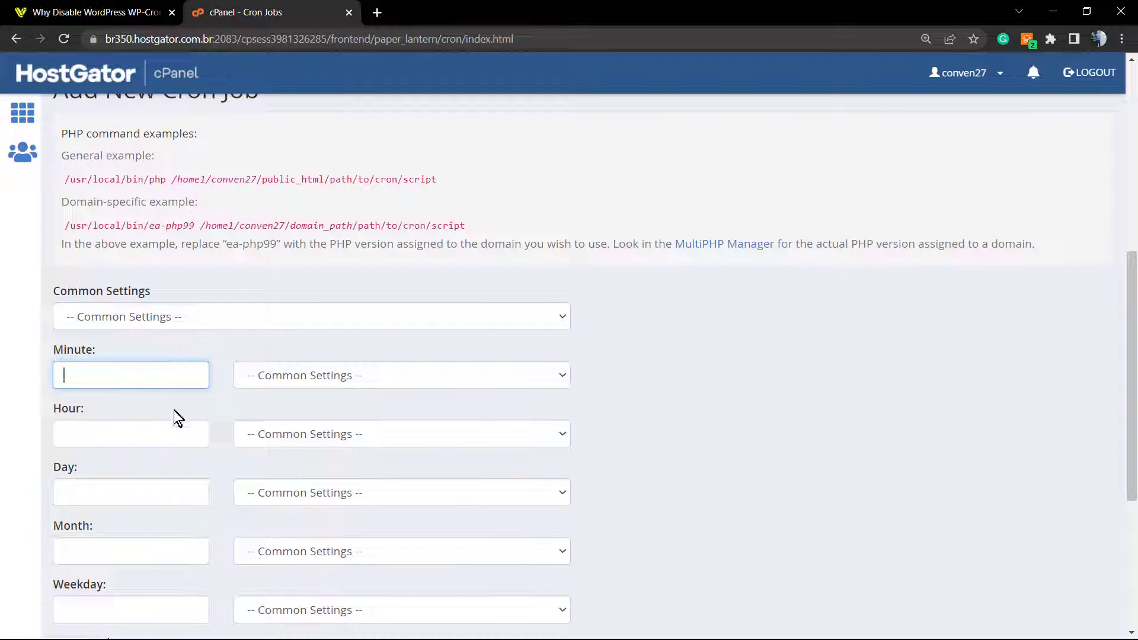
Choose 'Once Per Hour (0 * * * *)' in Common Settings for the new job.
{"action": "left_click", "coordinate": [402, 433]}
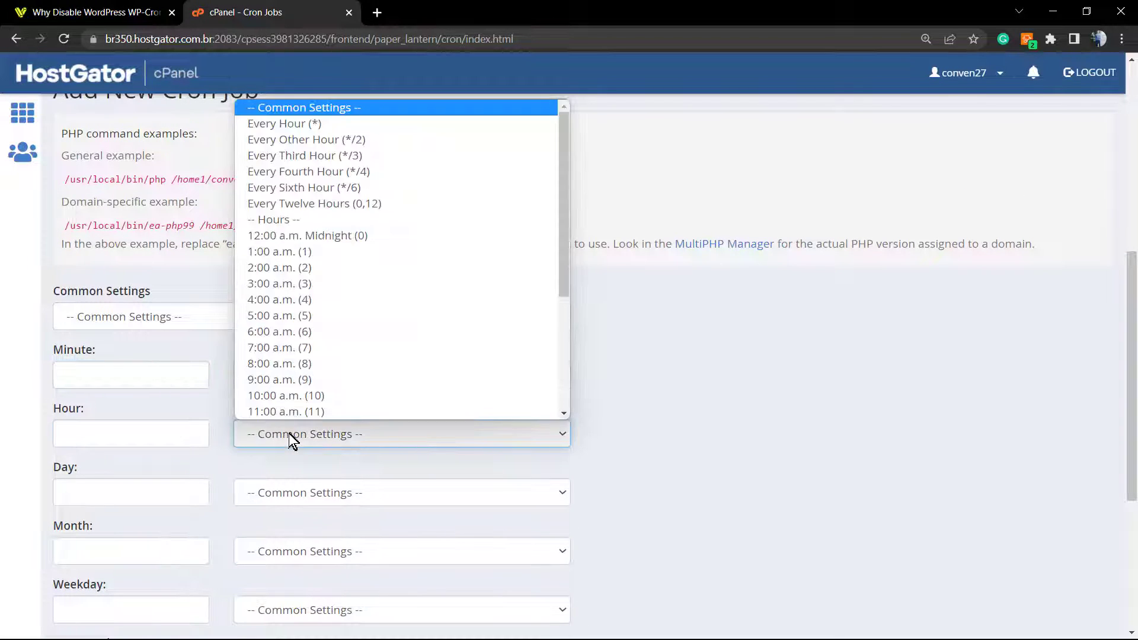
{"action": "left_click", "coordinate": [401, 433]}
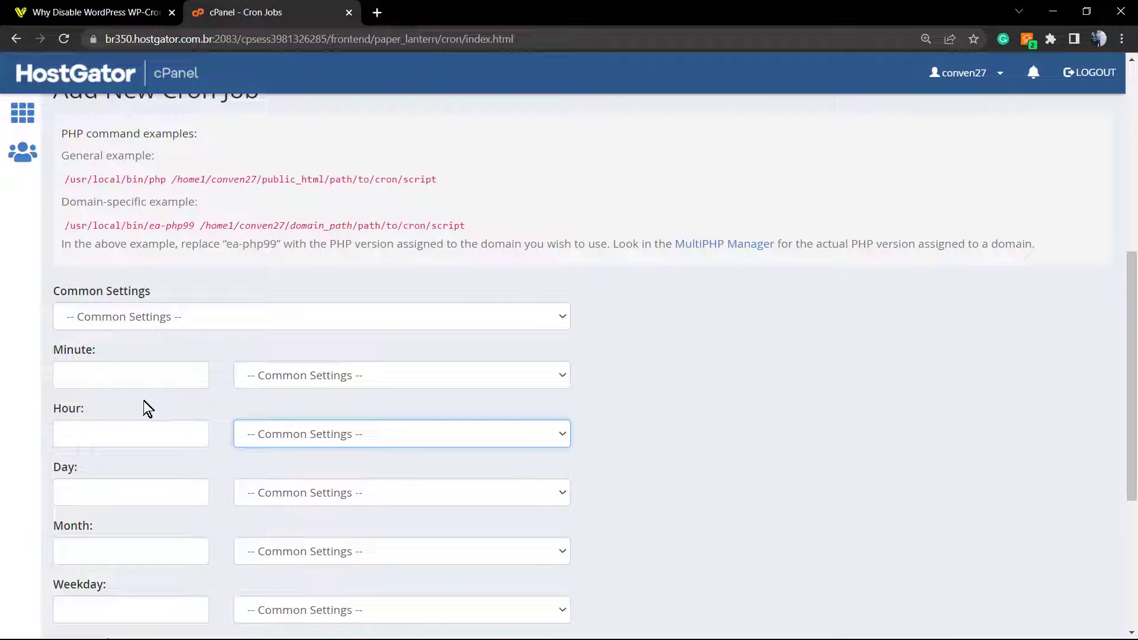
{"action": "mouse_move", "coordinate": [133, 336]}
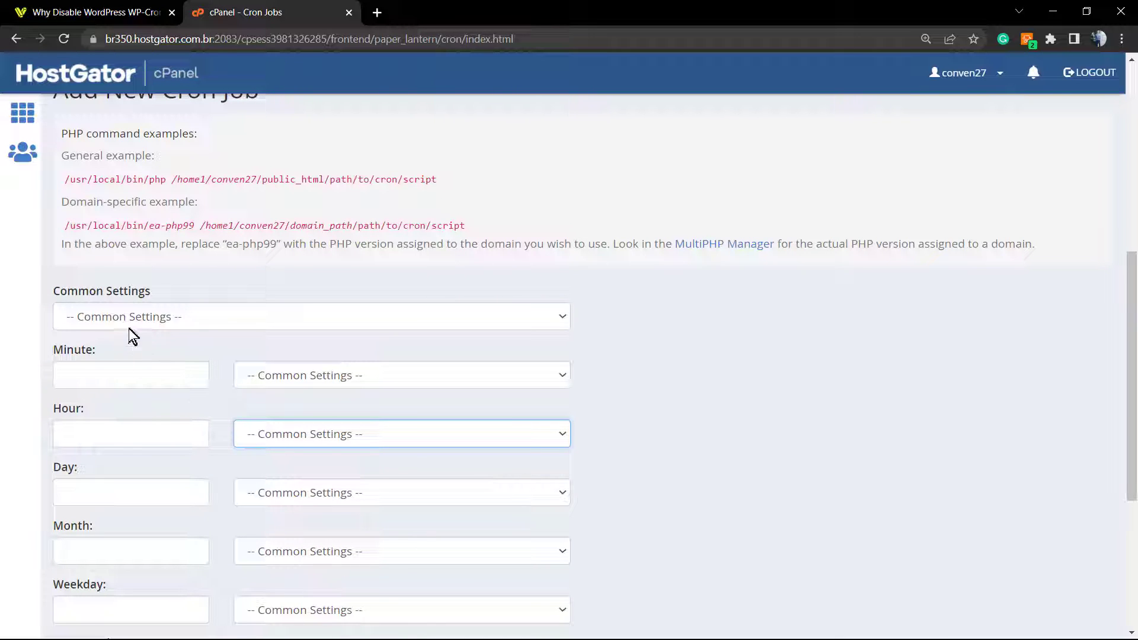
{"action": "scroll", "scroll_direction": "down", "scroll_amount": 3}
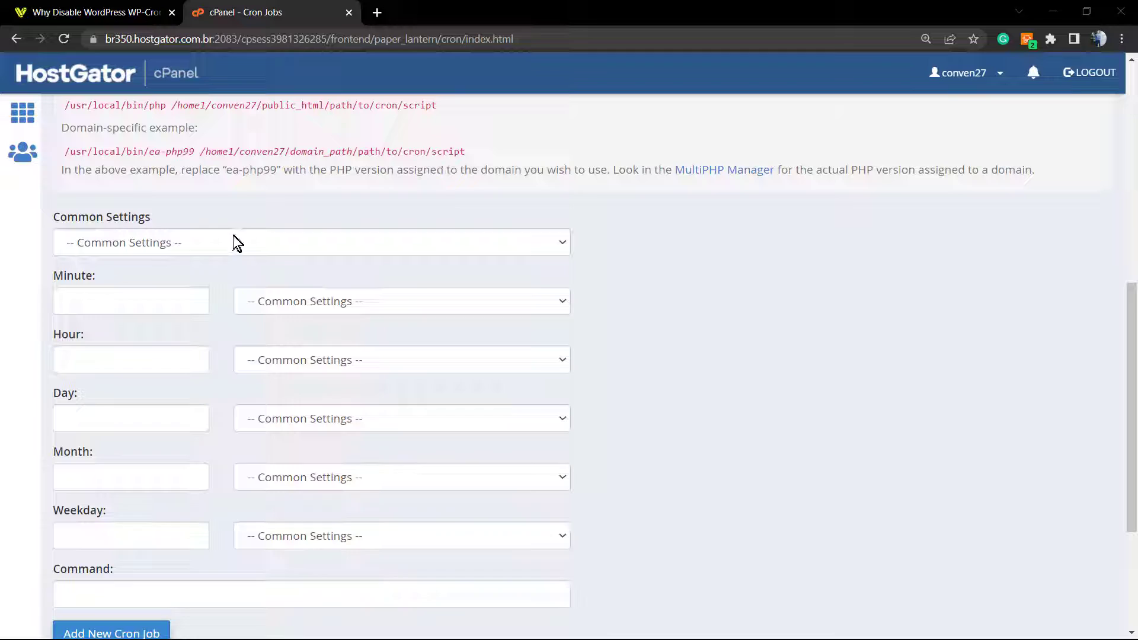
{"action": "mouse_move", "coordinate": [180, 250]}
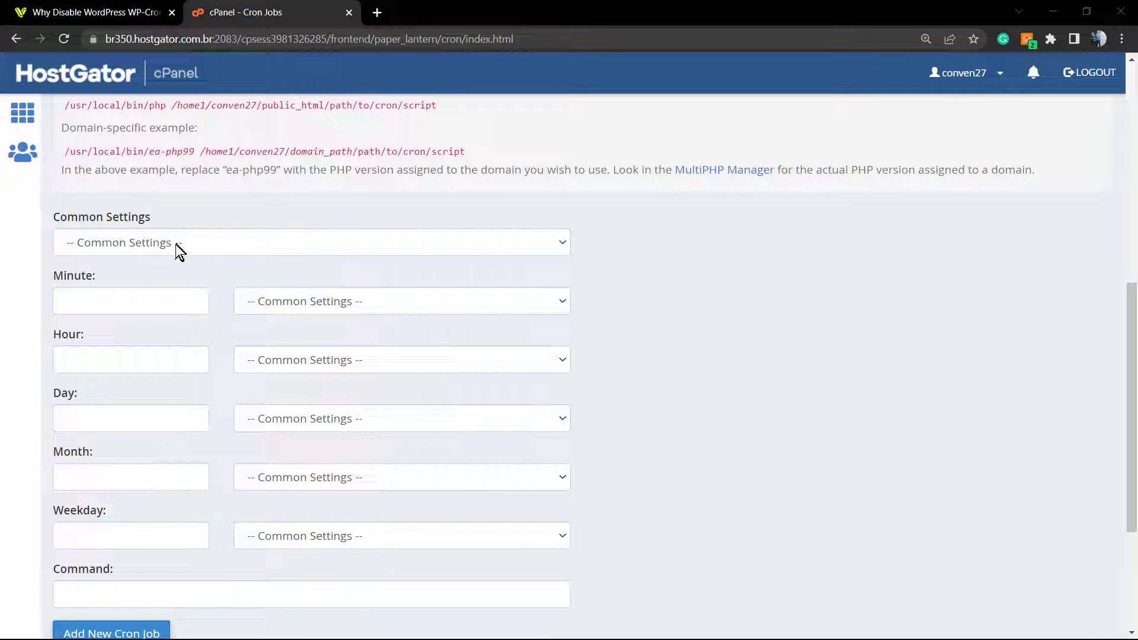
{"action": "left_click", "coordinate": [311, 241]}
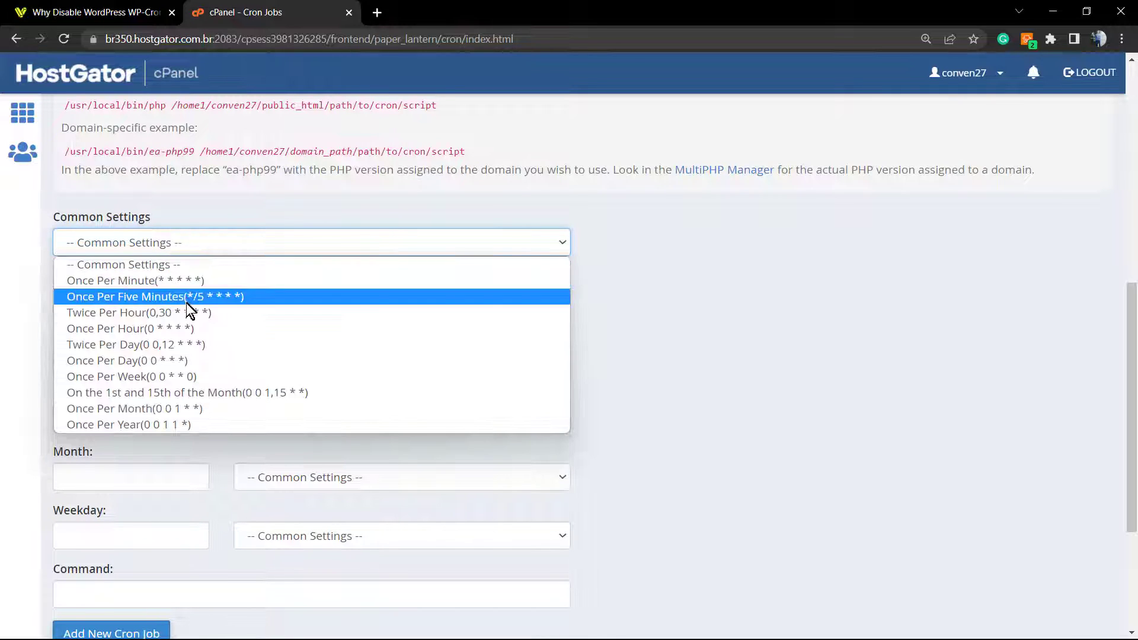
{"action": "mouse_move", "coordinate": [138, 312]}
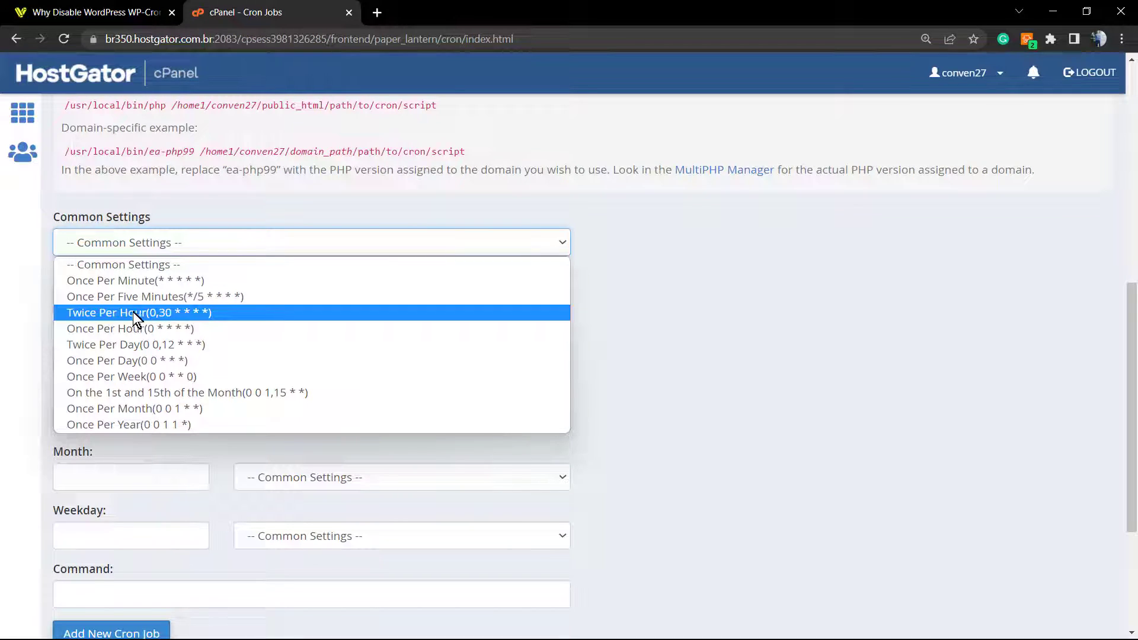
{"action": "mouse_move", "coordinate": [149, 318]}
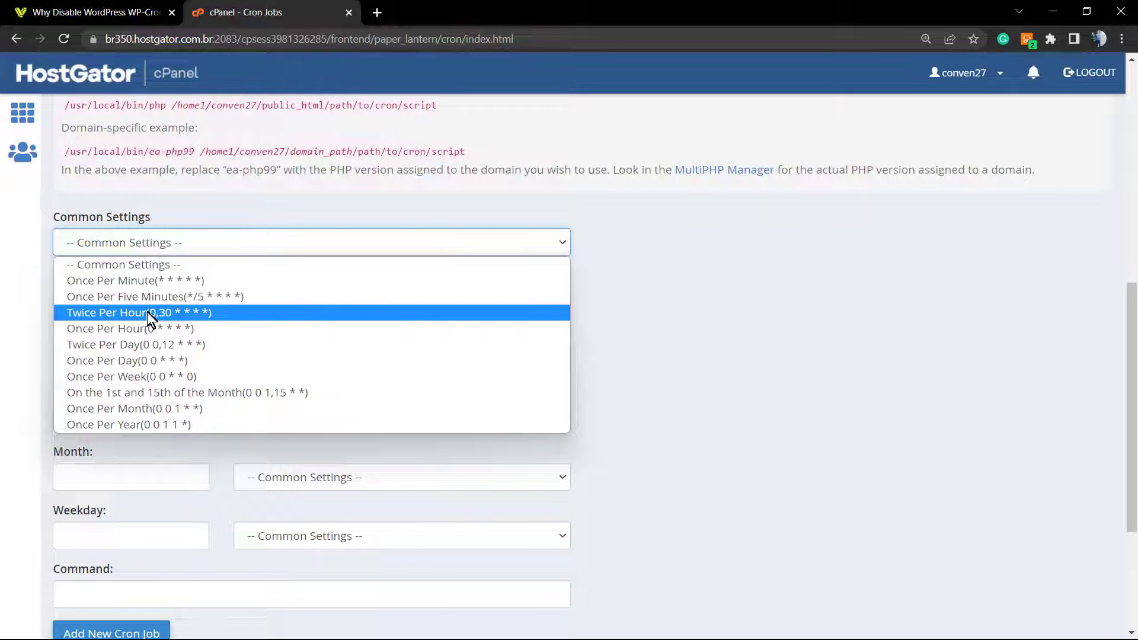
{"action": "mouse_move", "coordinate": [130, 328]}
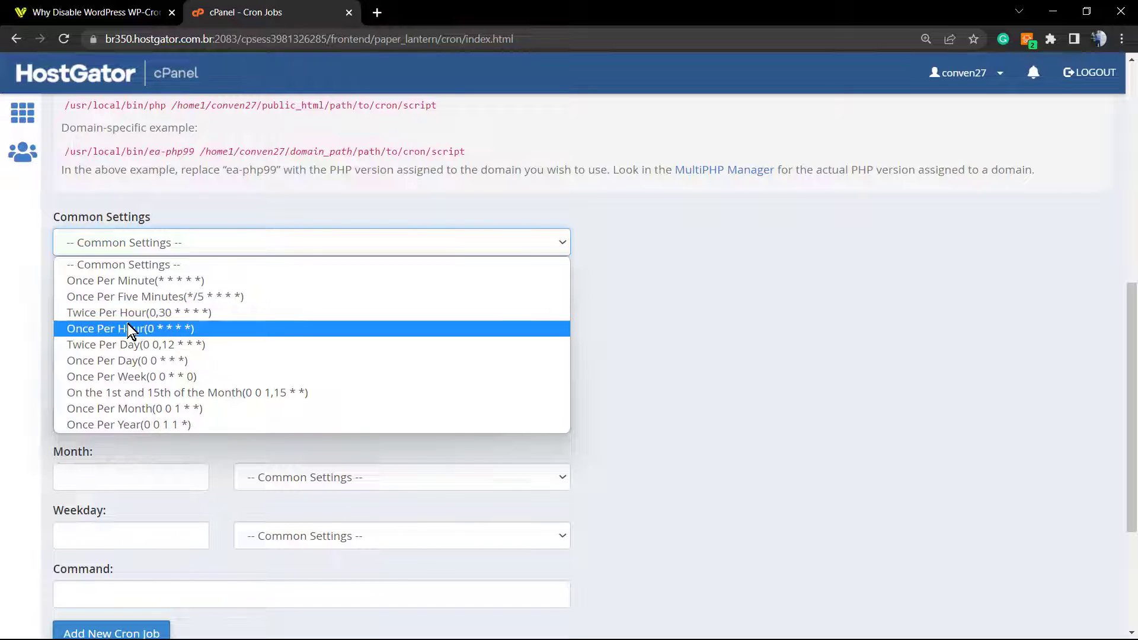
{"action": "left_click", "coordinate": [130, 327]}
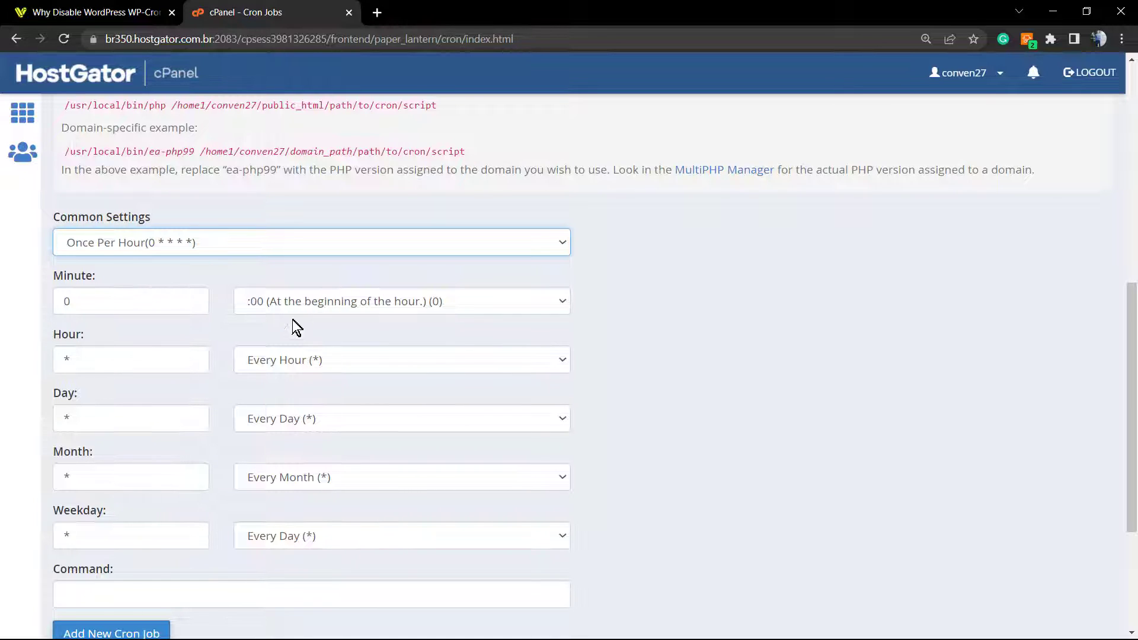
Enter the article's wget wp-cron.php command and select the justexample.com domain to replace it.
{"action": "scroll", "scroll_direction": "down", "scroll_amount": 3}
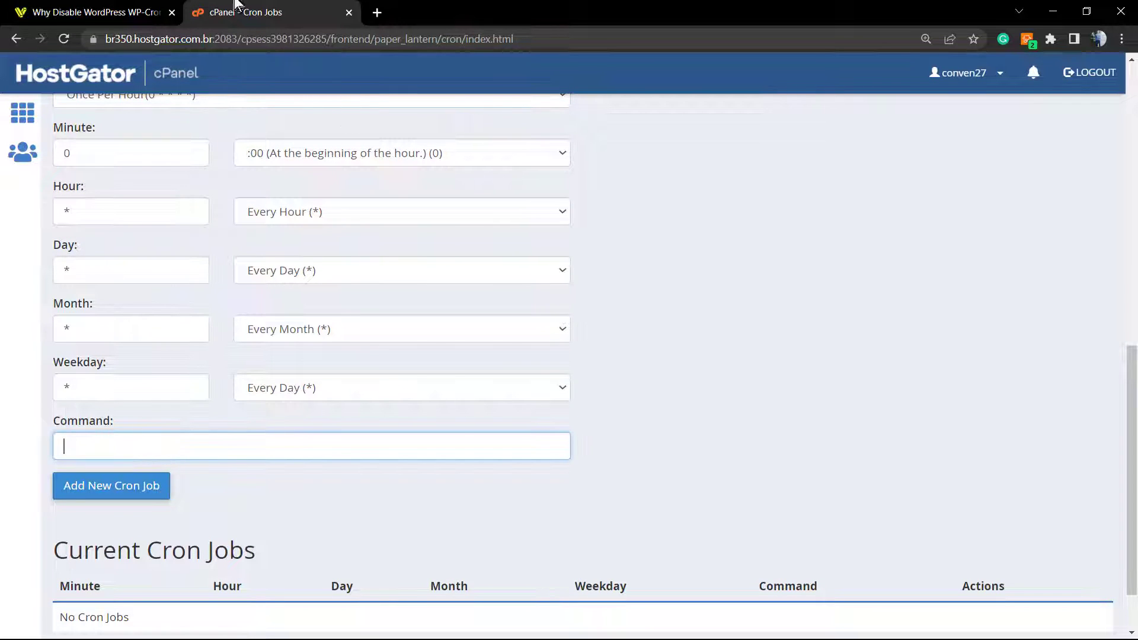
{"action": "left_click", "coordinate": [87, 12]}
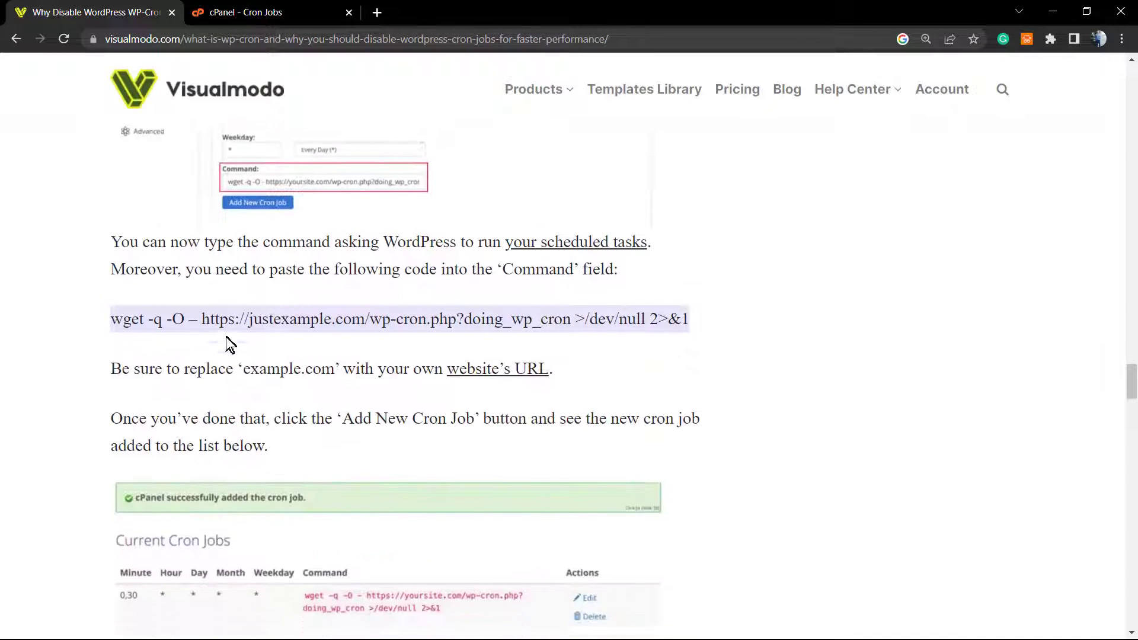
{"action": "scroll", "scroll_direction": "down", "scroll_amount": 3}
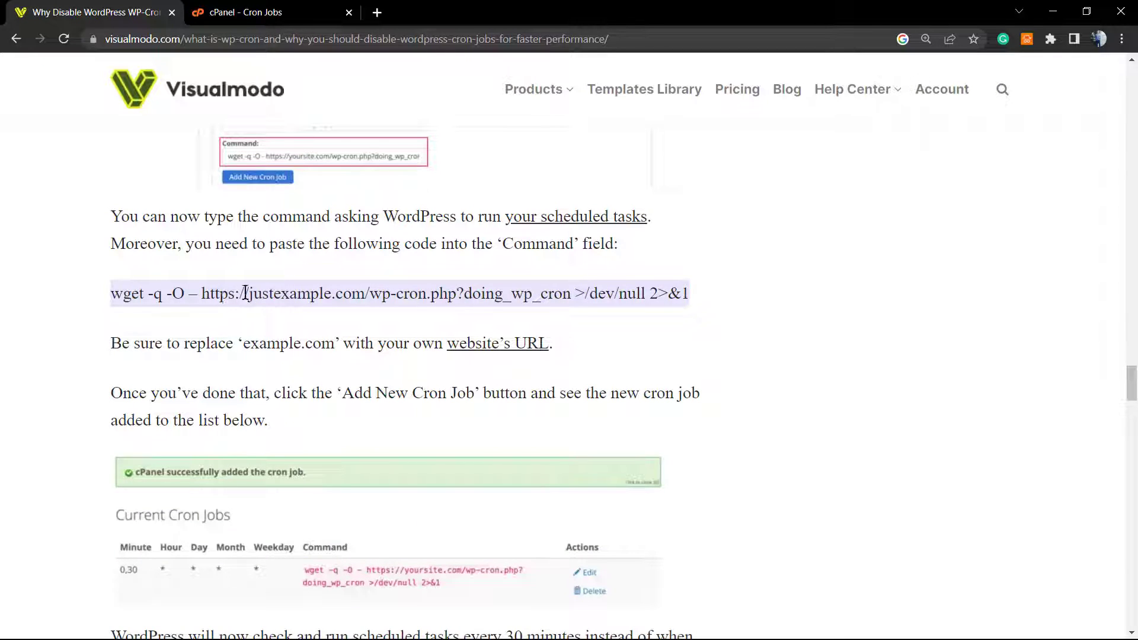
{"action": "left_click", "coordinate": [240, 13]}
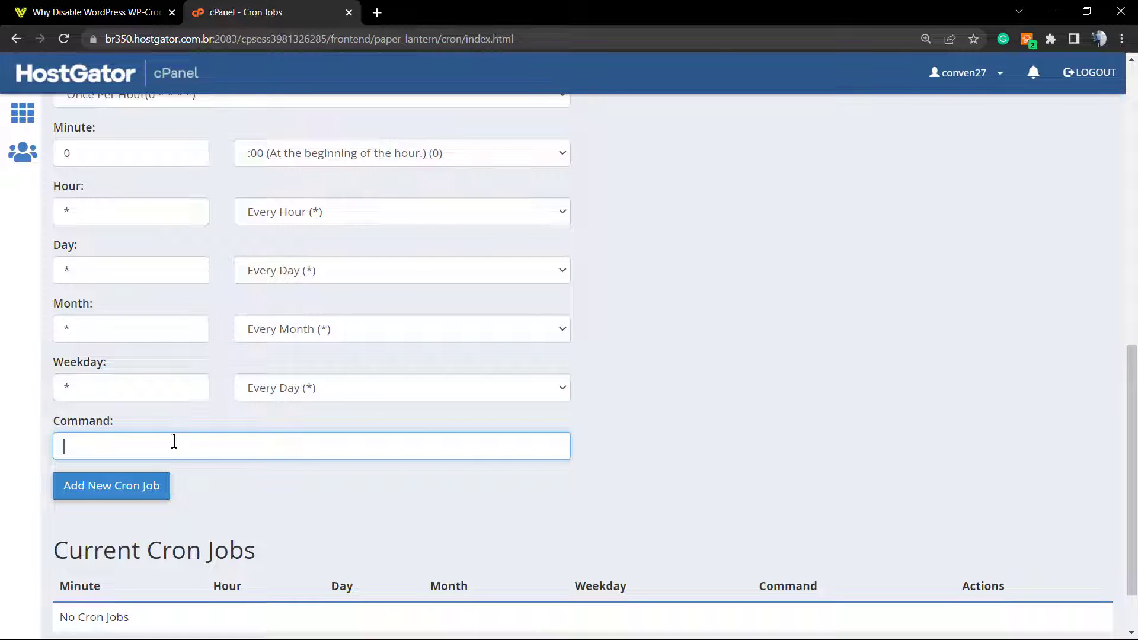
{"action": "type", "text": "wget -q -O – https://justexample.com/wp-cron.php?doing_wp_cron >/dev/null 2>&1"}
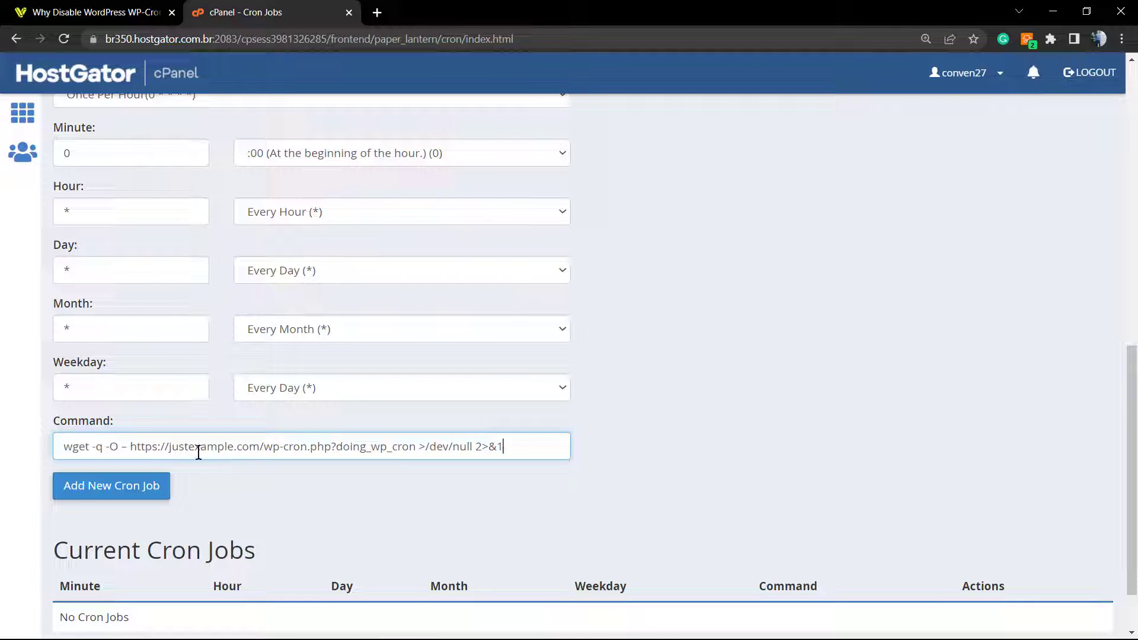
{"action": "double_click", "coordinate": [201, 447]}
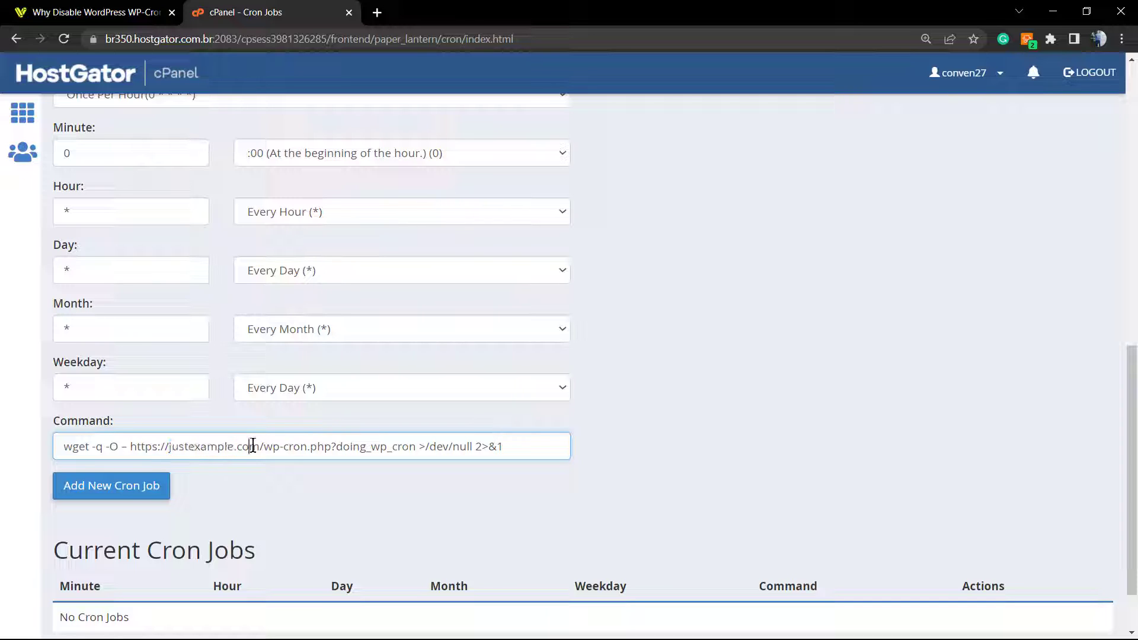
{"action": "double_click", "coordinate": [246, 447]}
{"action": "type", "text": "nl"}
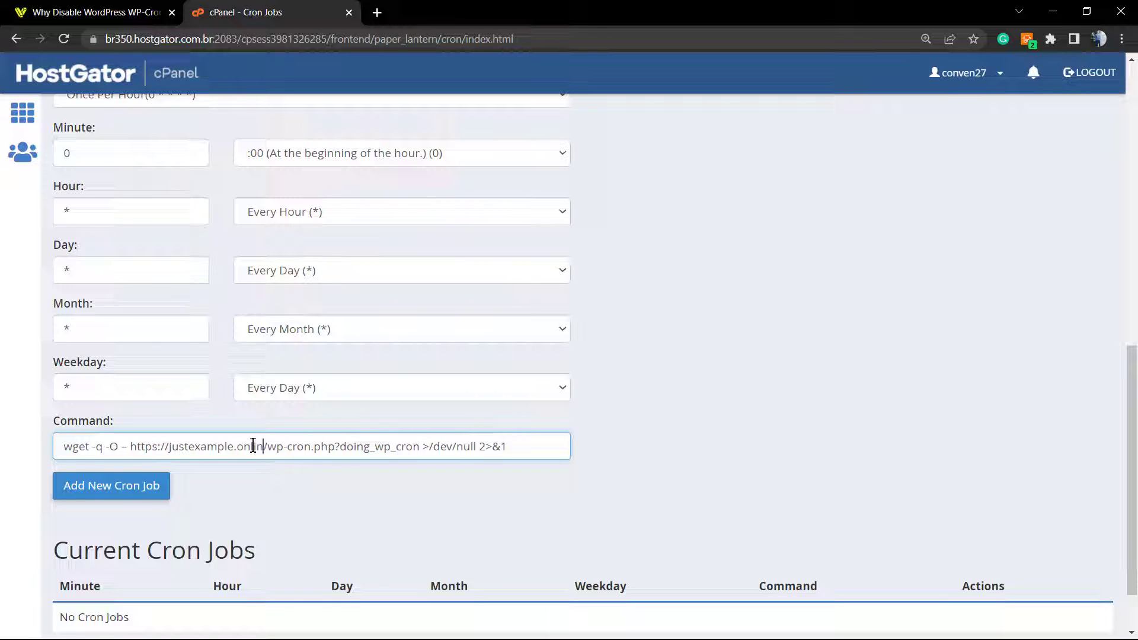
{"action": "double_click", "coordinate": [201, 447]}
{"action": "type", "text": "conveniodesaud"}
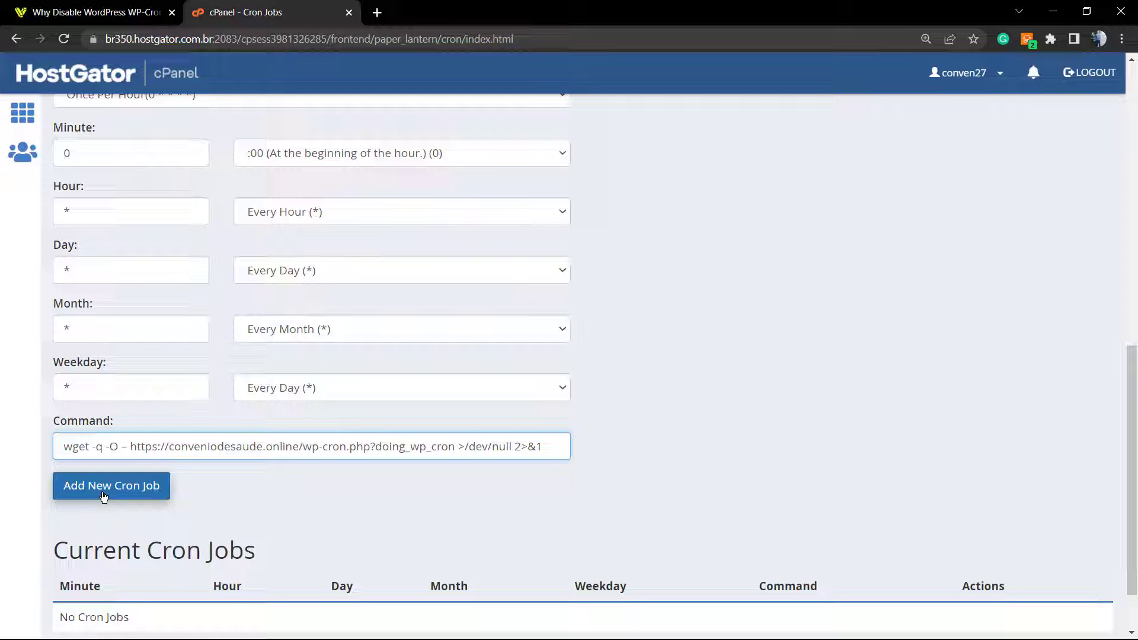
Add the hourly wget wp-cron job and scroll down to confirm it under Current Cron Jobs.
{"action": "left_click", "coordinate": [111, 485]}
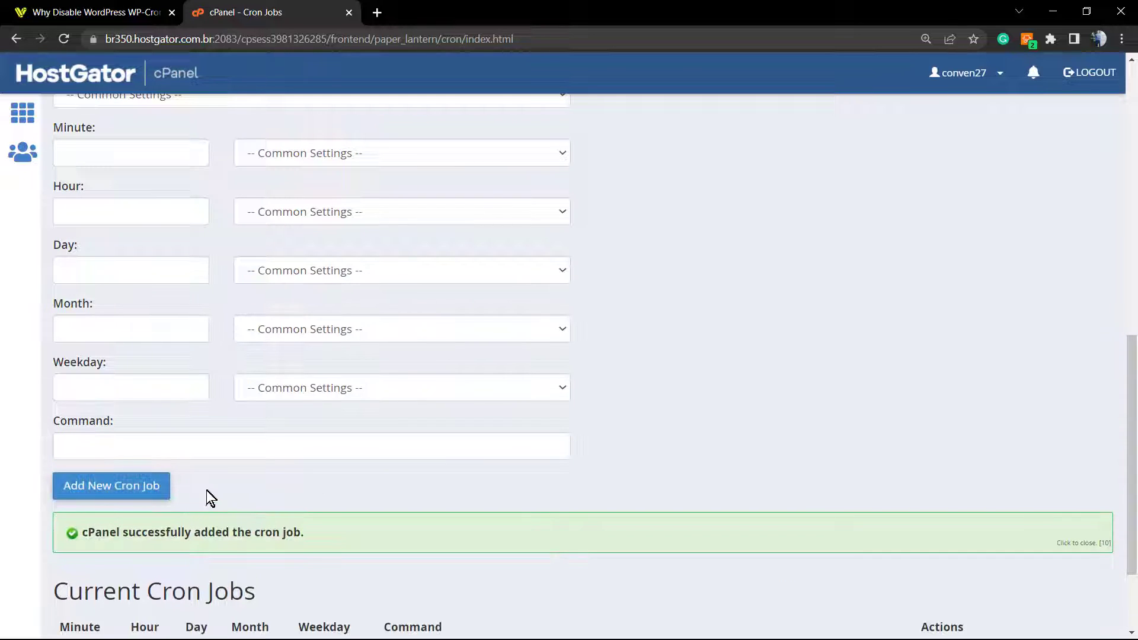
{"action": "scroll", "scroll_direction": "down", "scroll_amount": 3}
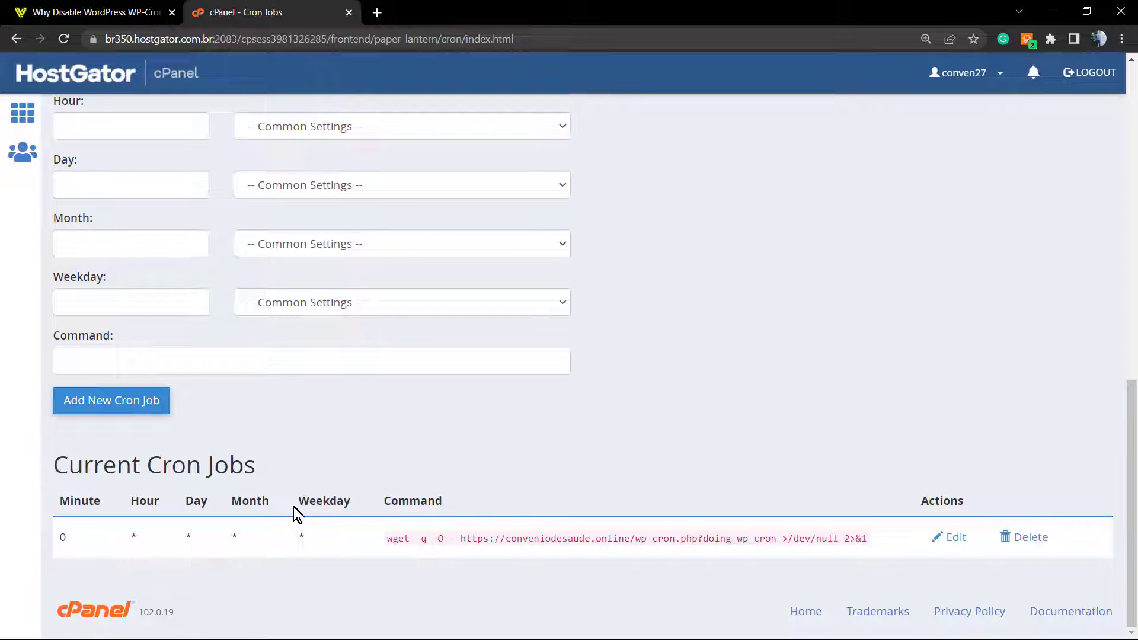
{"action": "mouse_move", "coordinate": [301, 496]}
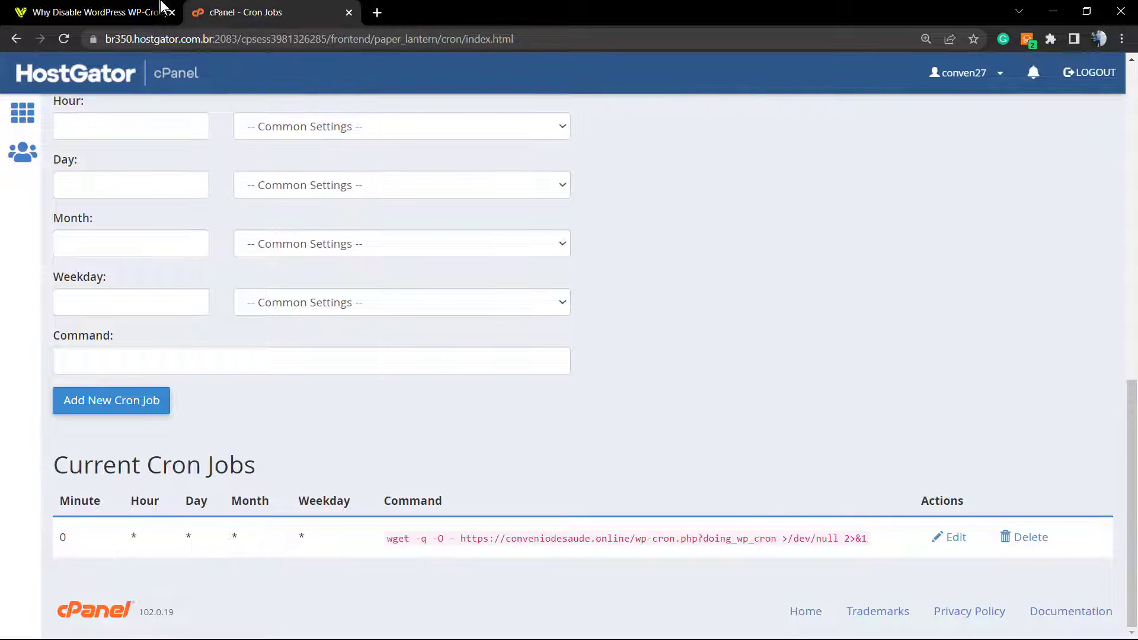
Return to the Visualmodo article and open Templates Library from the site navigation.
{"action": "left_click", "coordinate": [87, 13]}
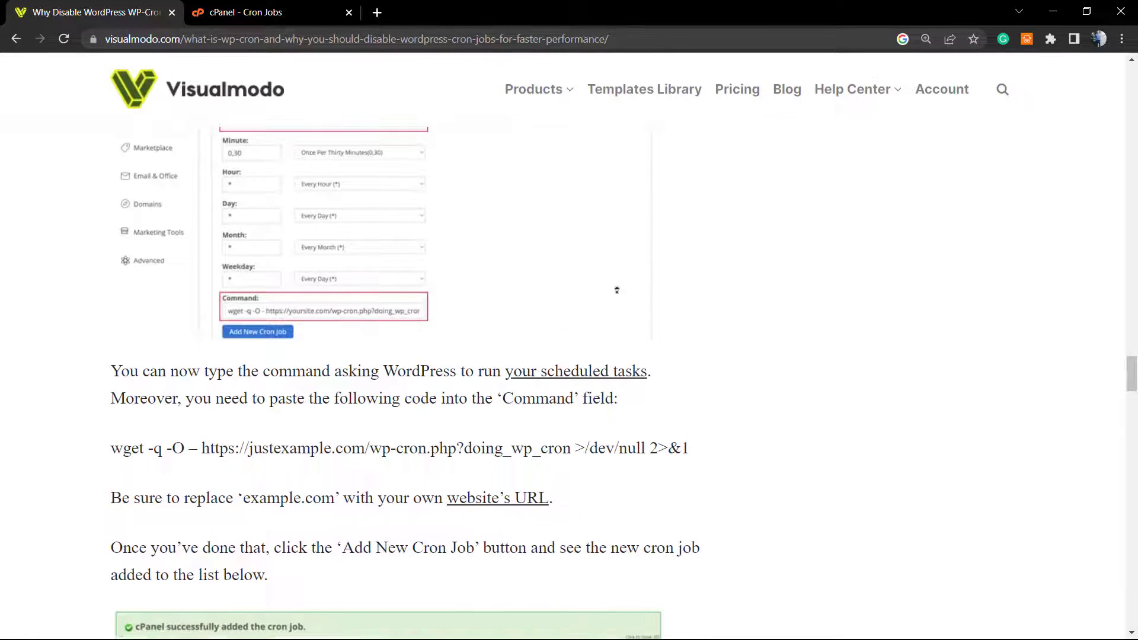
{"action": "scroll", "scroll_direction": "up", "scroll_amount": 3}
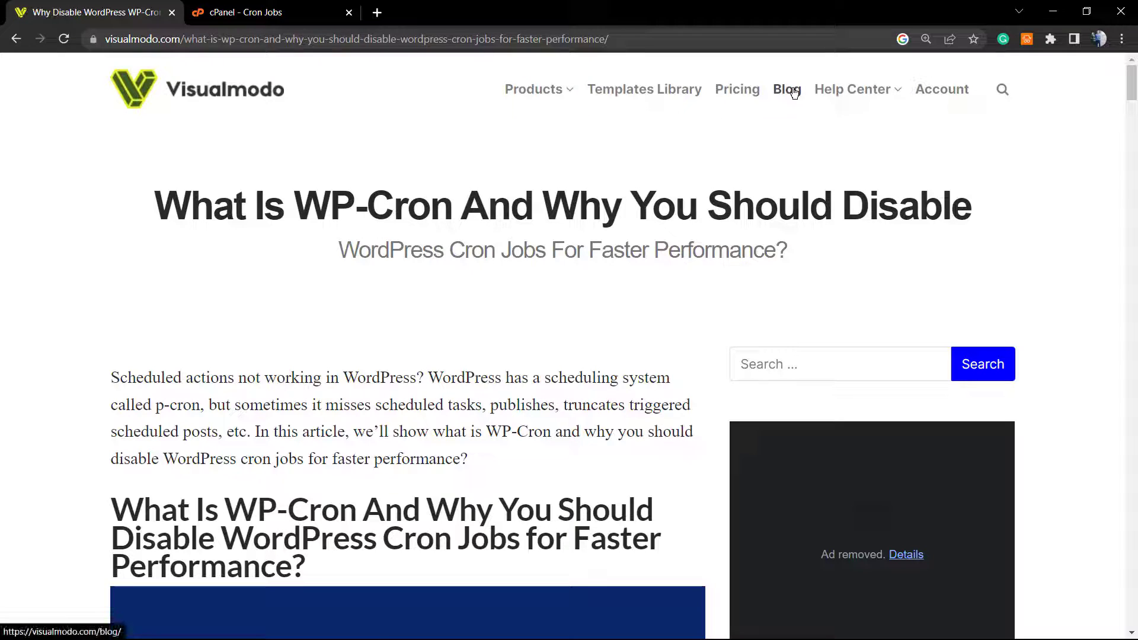
{"action": "left_click", "coordinate": [786, 88]}
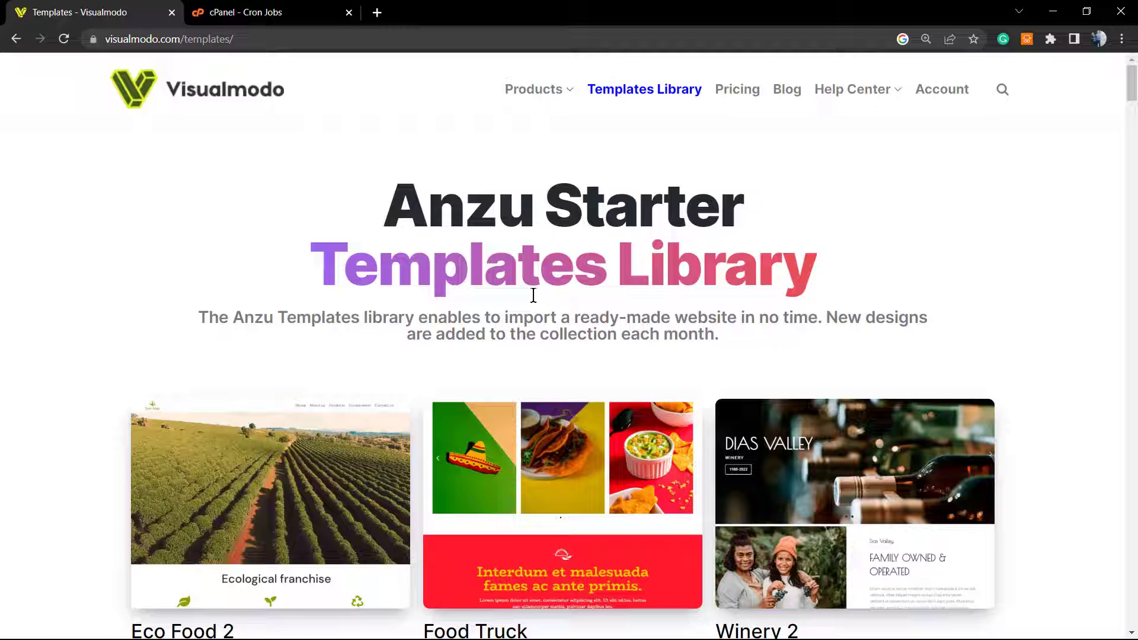
{"action": "mouse_move", "coordinate": [461, 229]}
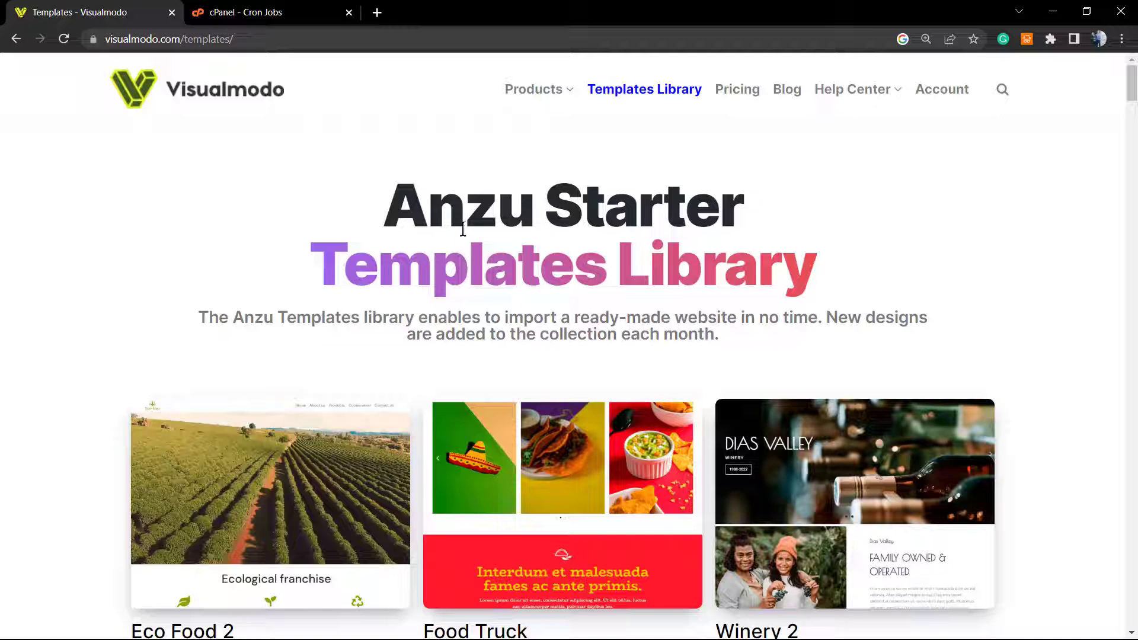
{"action": "double_click", "coordinate": [462, 206]}
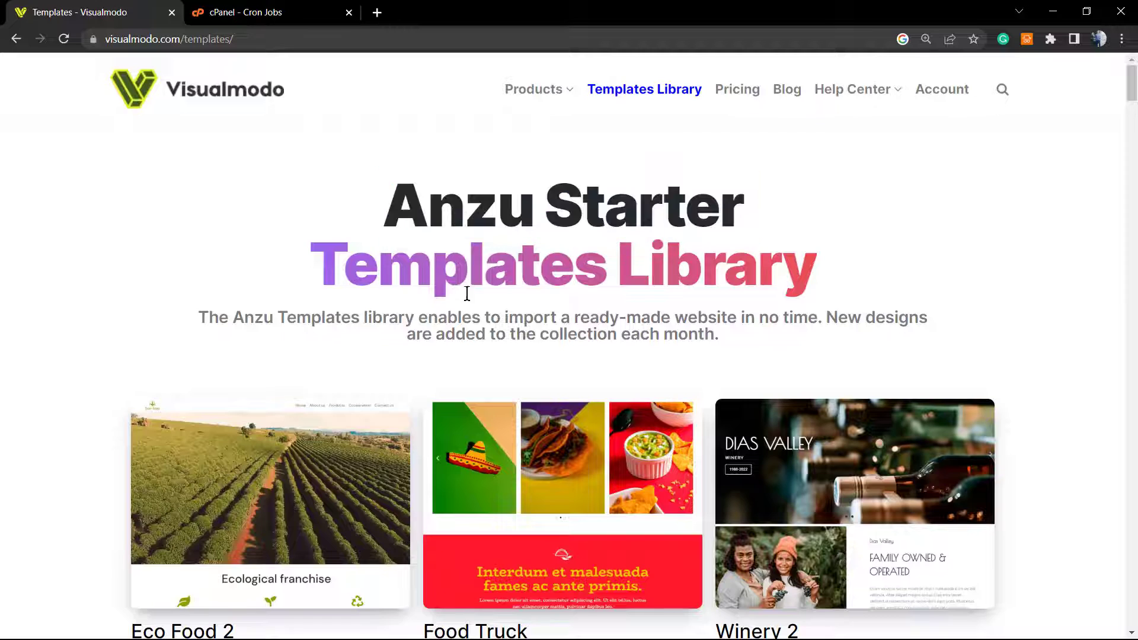
{"action": "scroll", "scroll_direction": "down", "scroll_amount": 3}
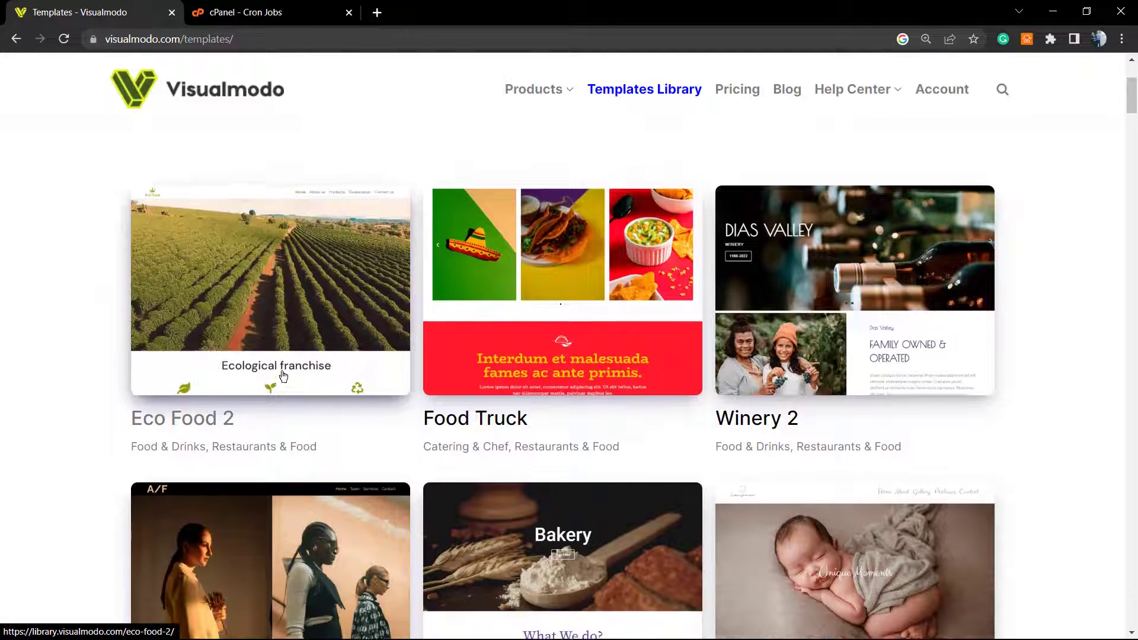
{"action": "scroll", "scroll_direction": "down", "scroll_amount": 3}
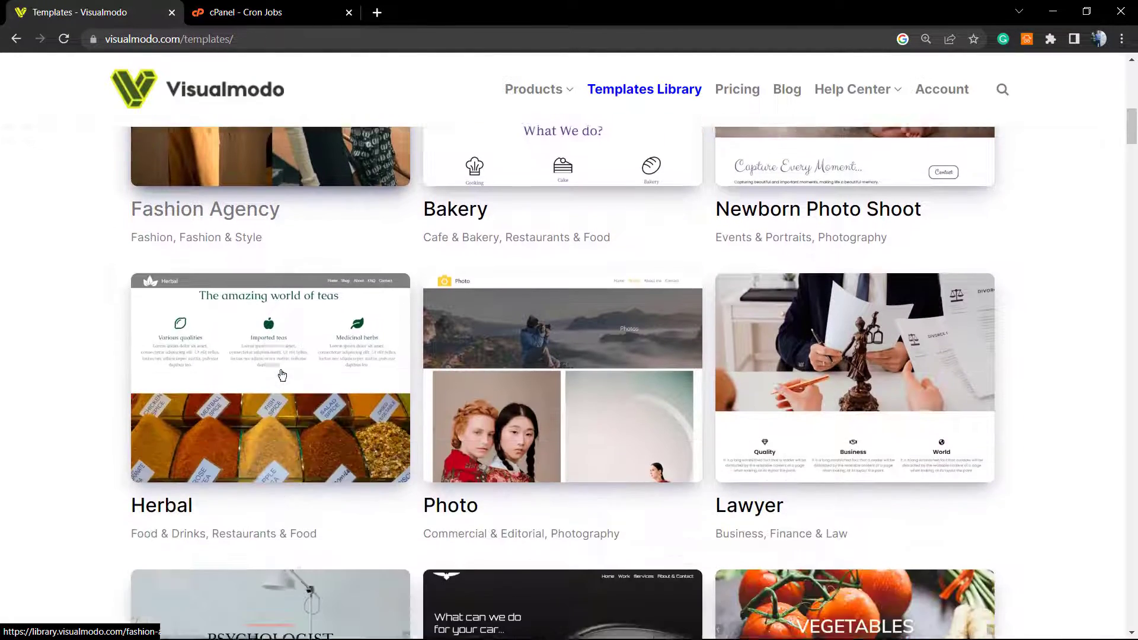
{"action": "scroll", "scroll_direction": "down", "scroll_amount": 3}
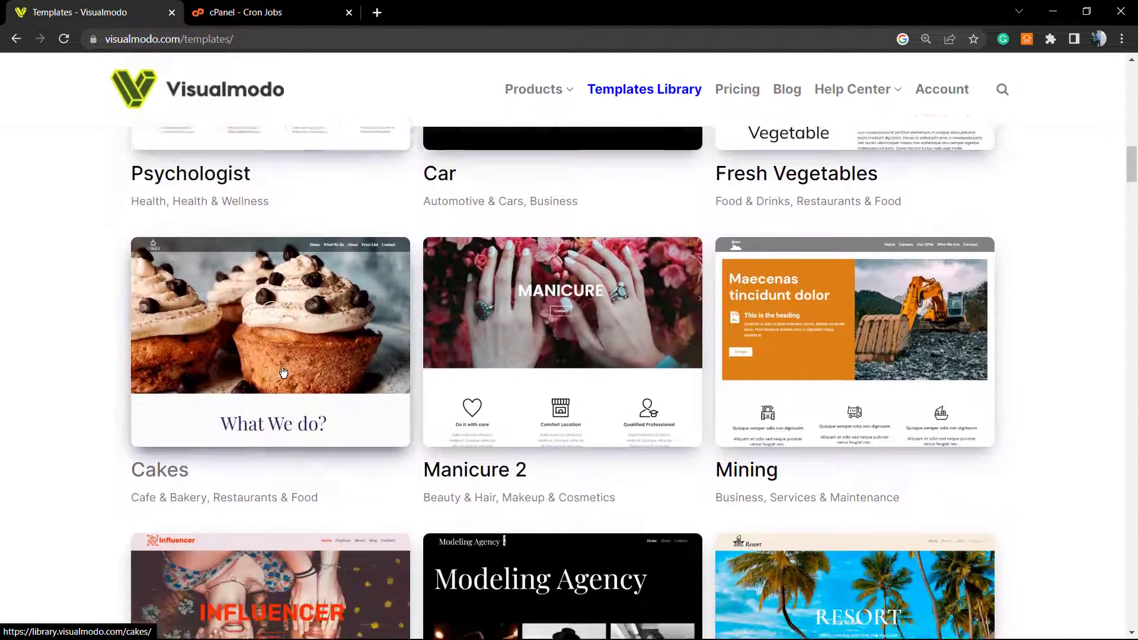
{"action": "scroll", "scroll_direction": "down", "scroll_amount": 3}
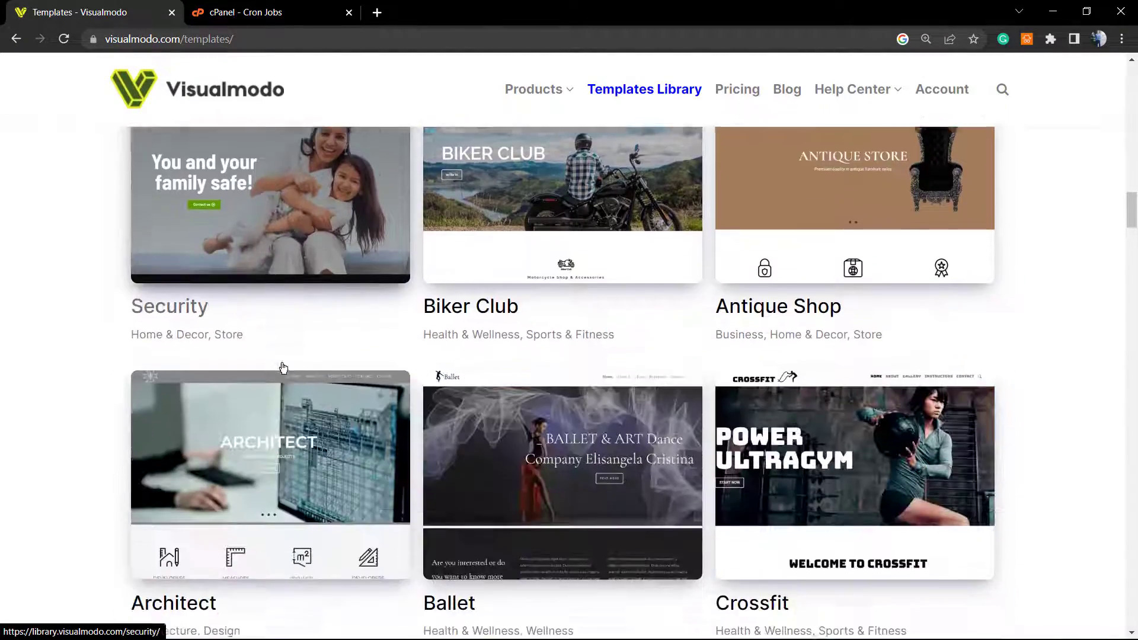
{"action": "scroll", "scroll_direction": "down", "scroll_amount": 3}
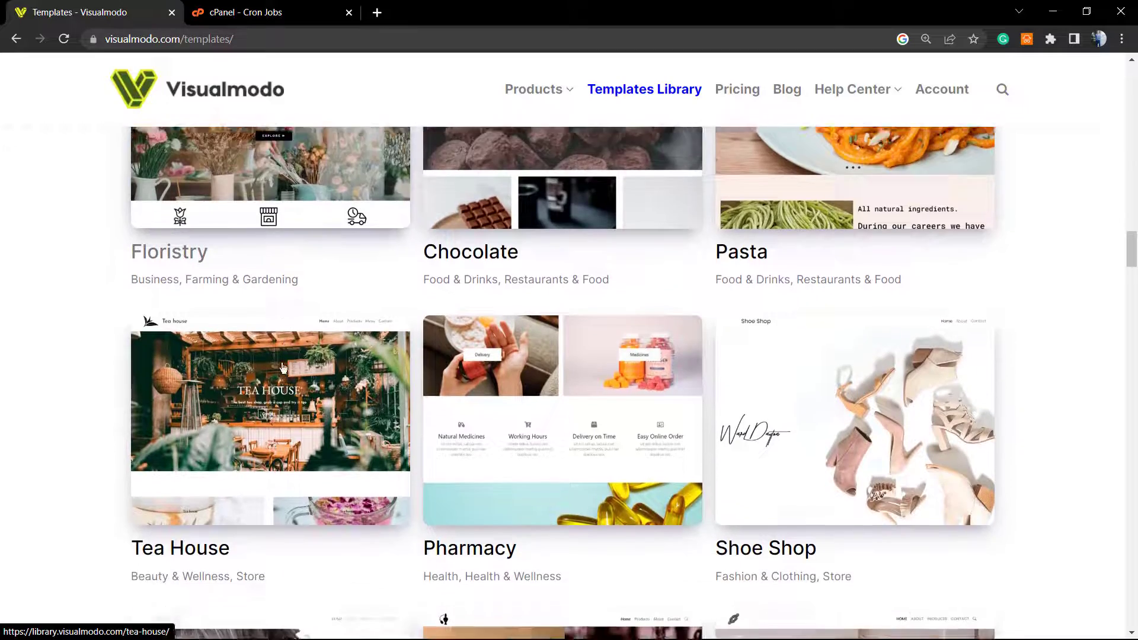
{"action": "scroll", "scroll_direction": "down", "scroll_amount": 3}
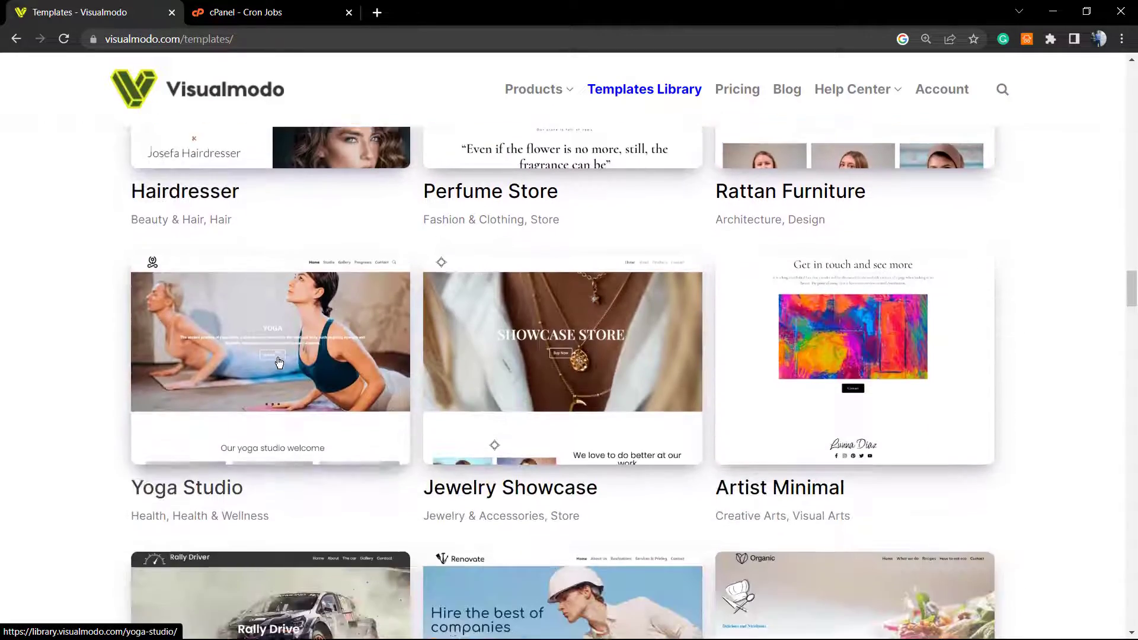
{"action": "scroll", "scroll_direction": "down", "scroll_amount": 3}
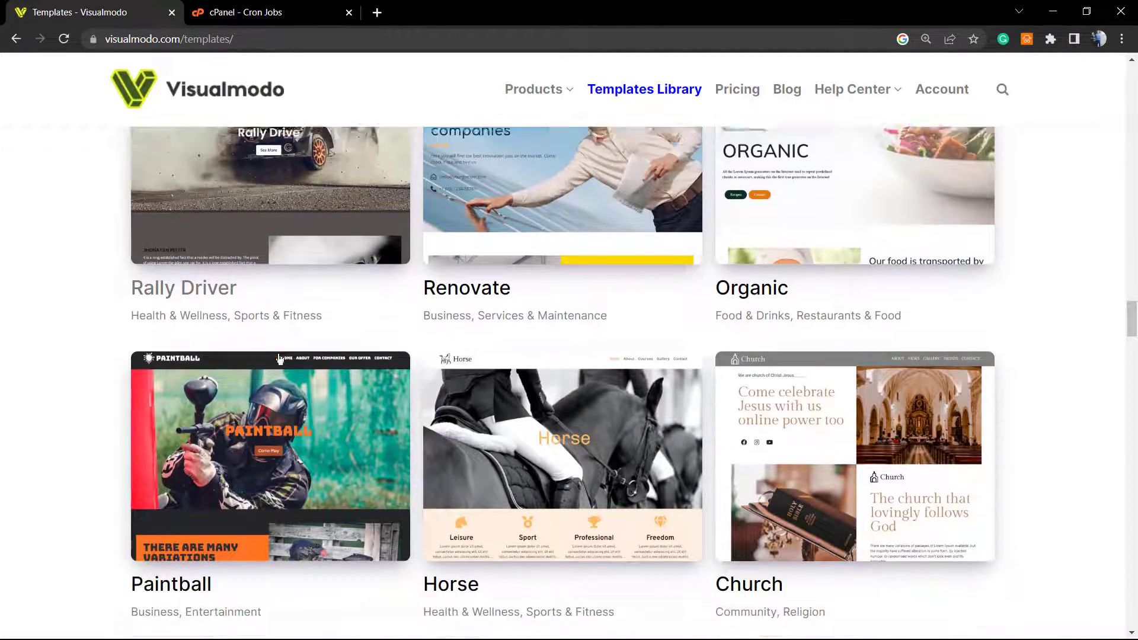
{"action": "scroll", "scroll_direction": "down", "scroll_amount": 3}
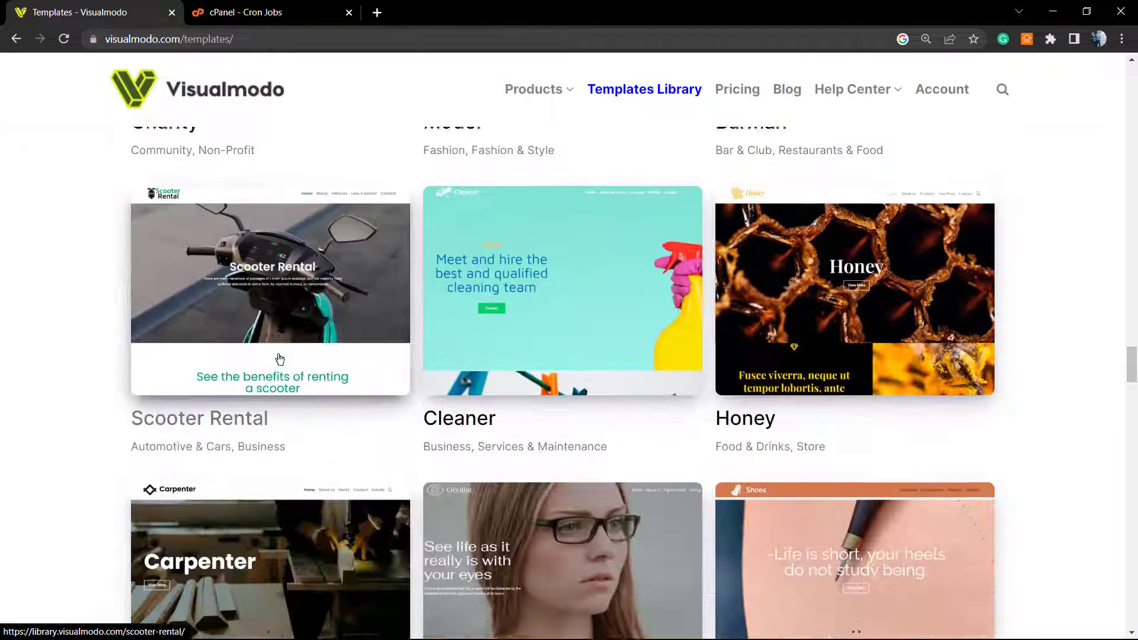
{"action": "scroll", "scroll_direction": "down", "scroll_amount": 3}
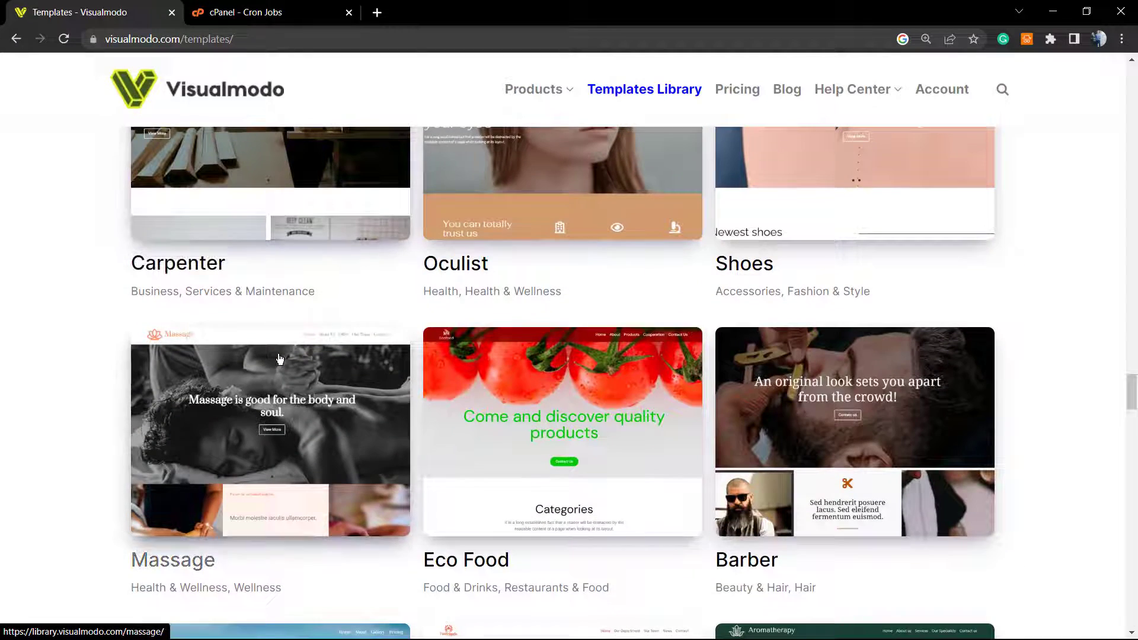
{"action": "scroll", "scroll_direction": "down", "scroll_amount": 3}
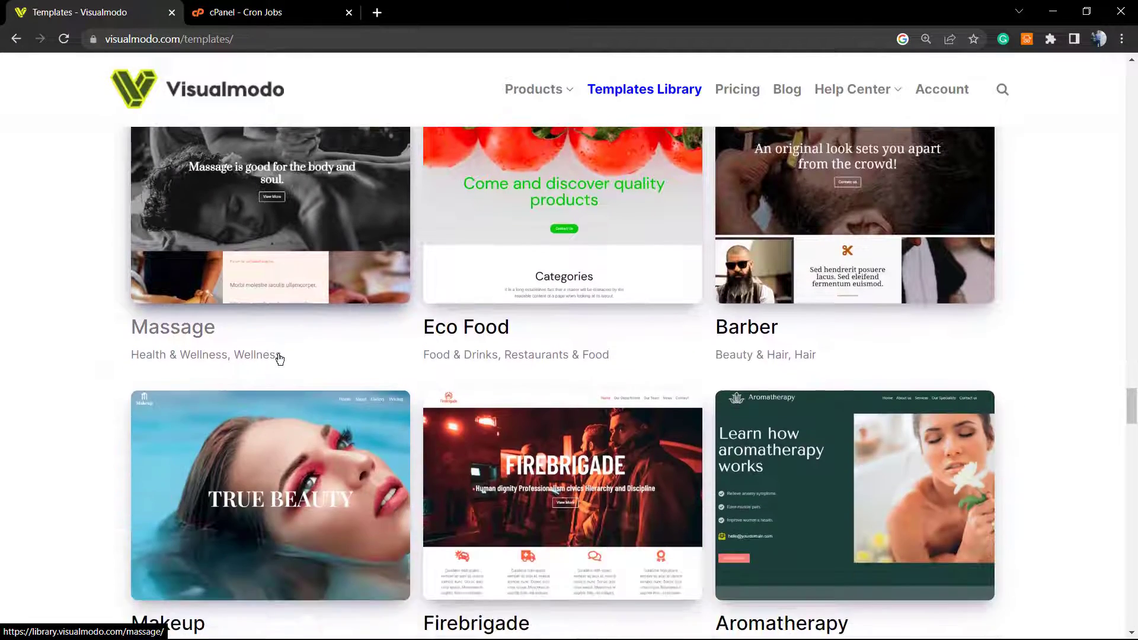
{"action": "scroll", "scroll_direction": "down", "scroll_amount": 3}
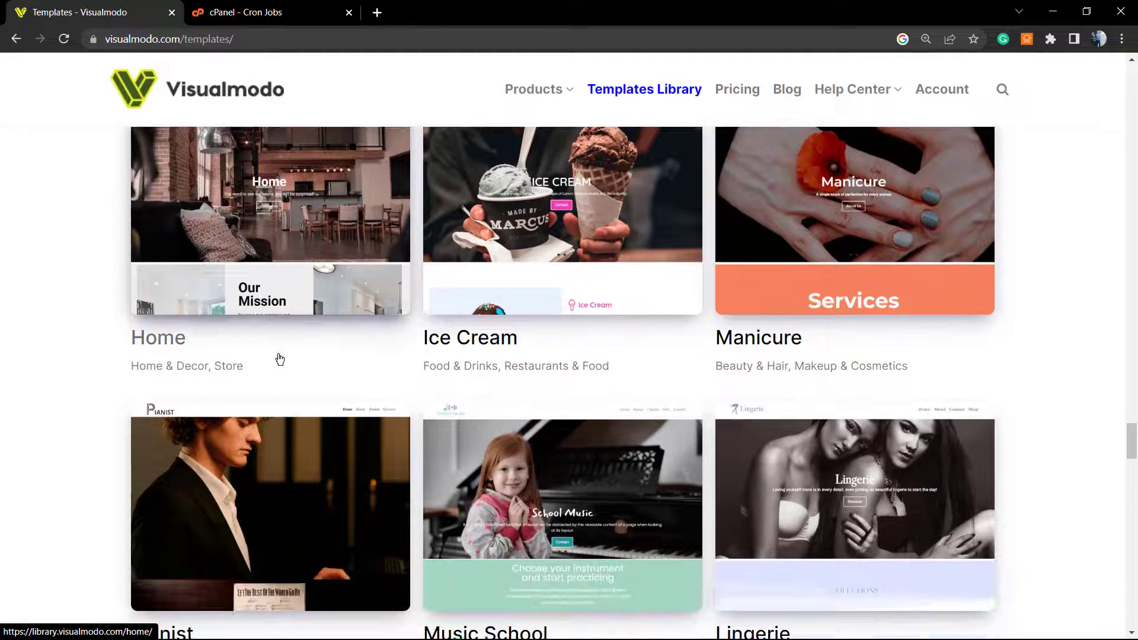
{"action": "scroll", "scroll_direction": "down", "scroll_amount": 3}
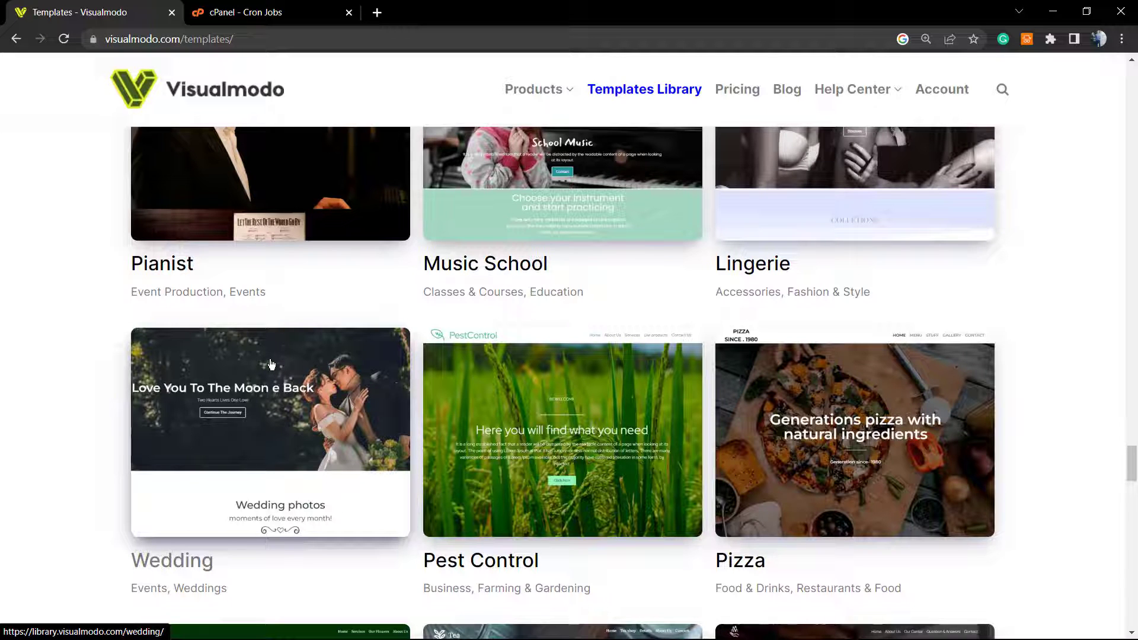
{"action": "scroll", "scroll_direction": "down", "scroll_amount": 3}
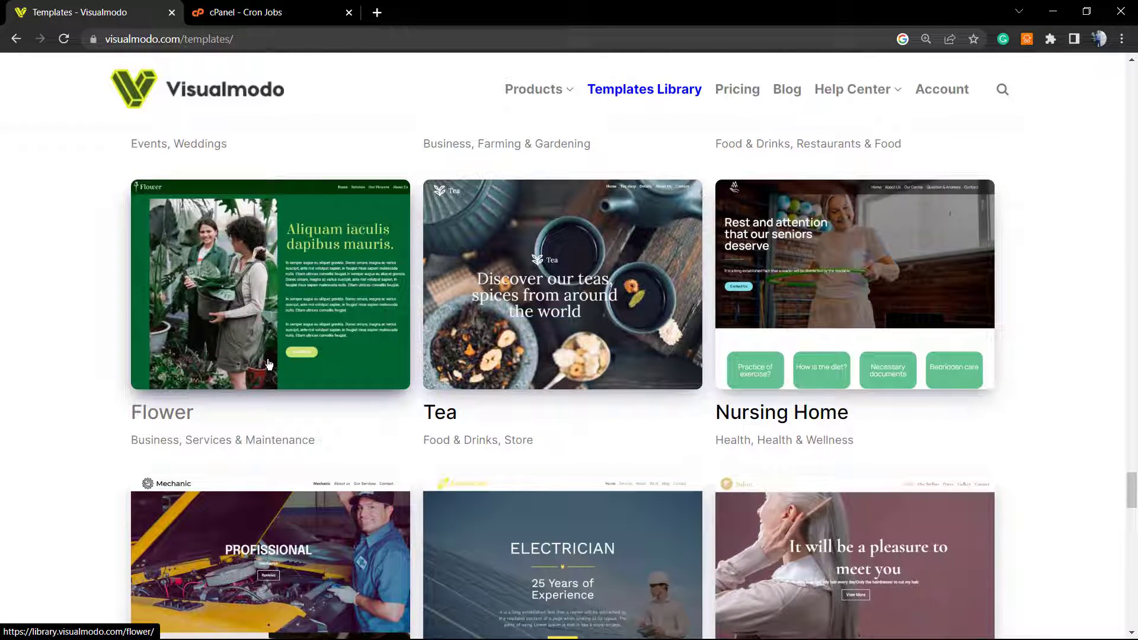
{"action": "scroll", "scroll_direction": "down", "scroll_amount": 3}
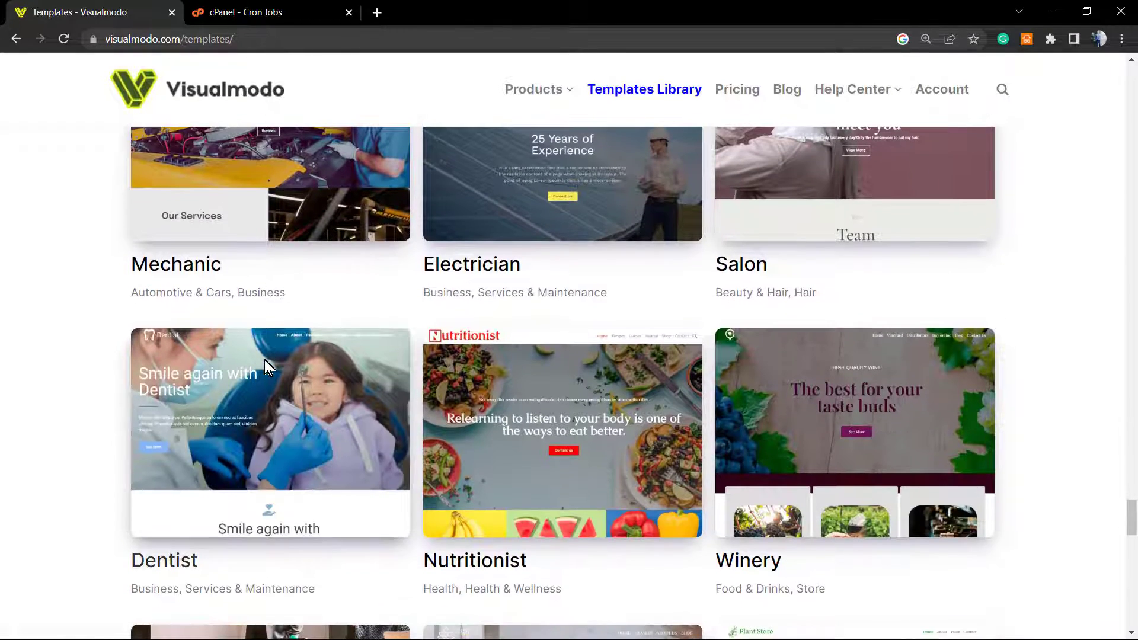
{"action": "scroll", "scroll_direction": "down", "scroll_amount": 3}
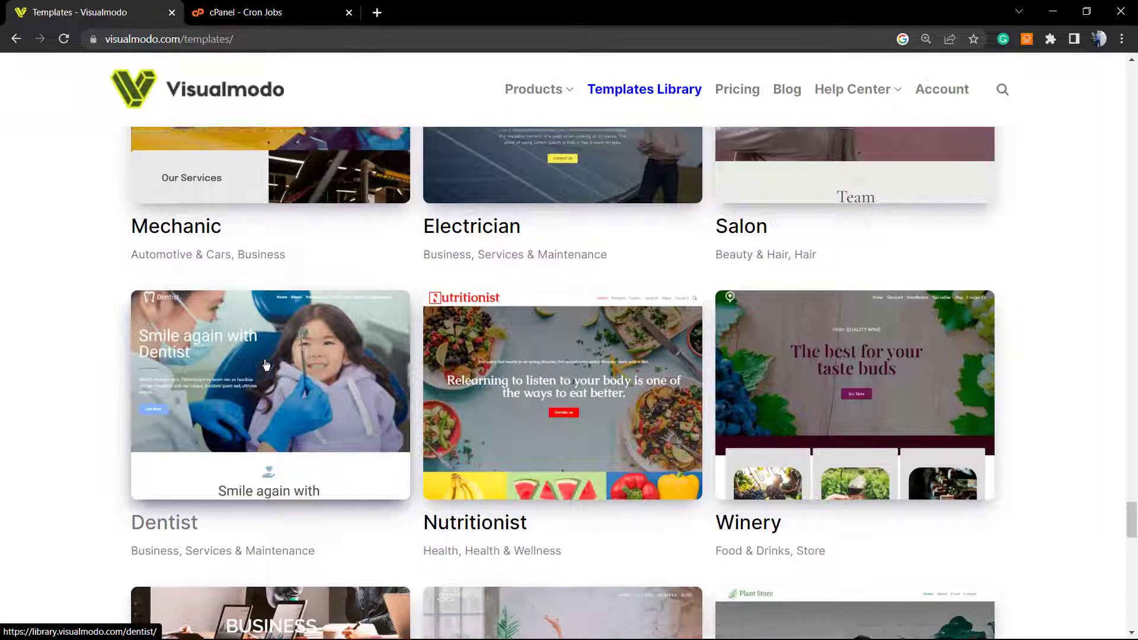
{"action": "scroll", "scroll_direction": "down", "scroll_amount": 3}
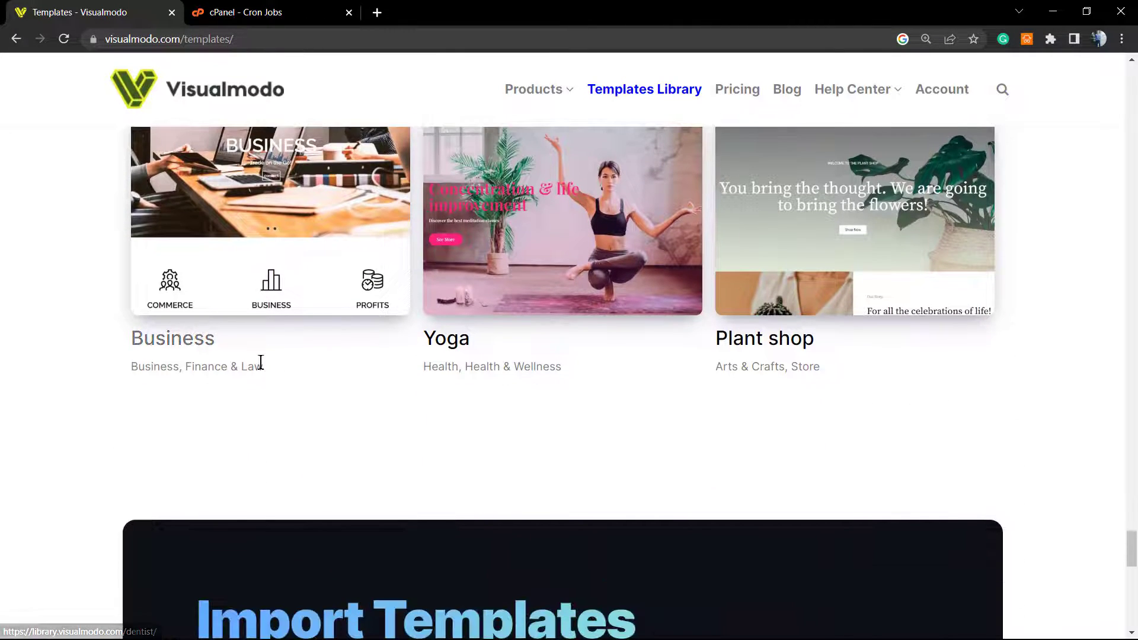
{"action": "scroll", "scroll_direction": "up", "scroll_amount": 3}
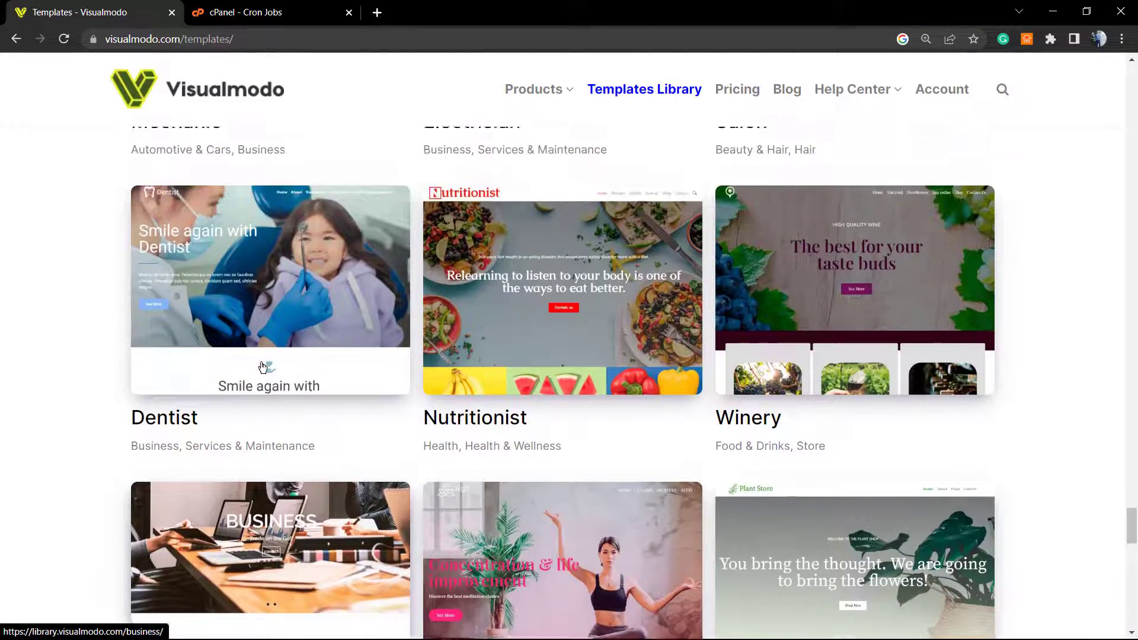
{"action": "scroll", "scroll_direction": "down", "scroll_amount": 3}
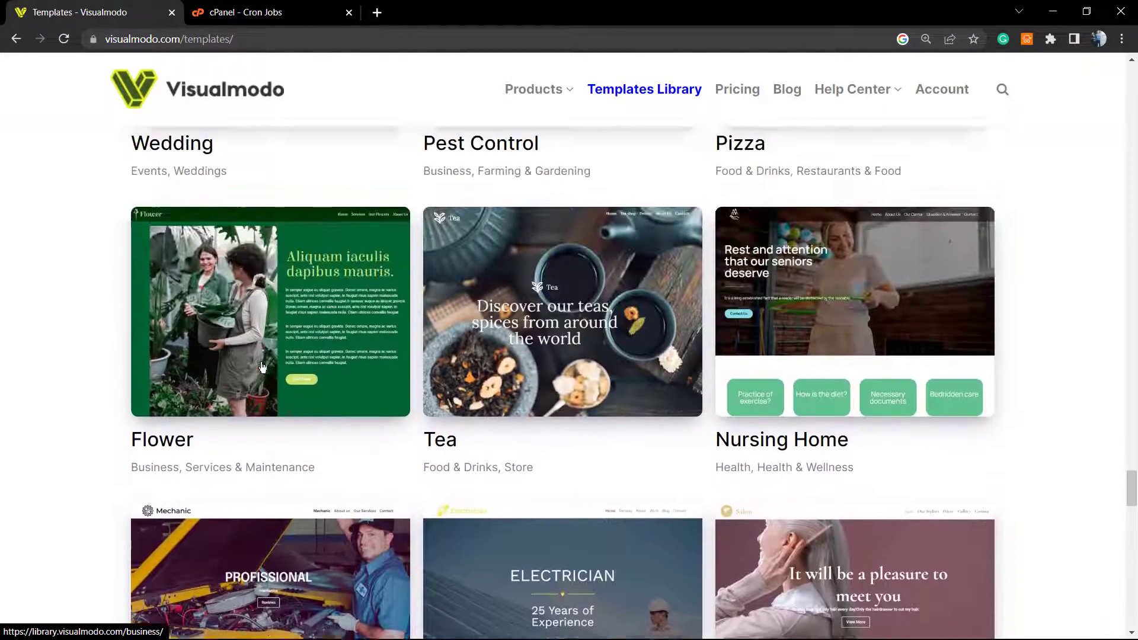
{"action": "scroll", "scroll_direction": "down", "scroll_amount": 3}
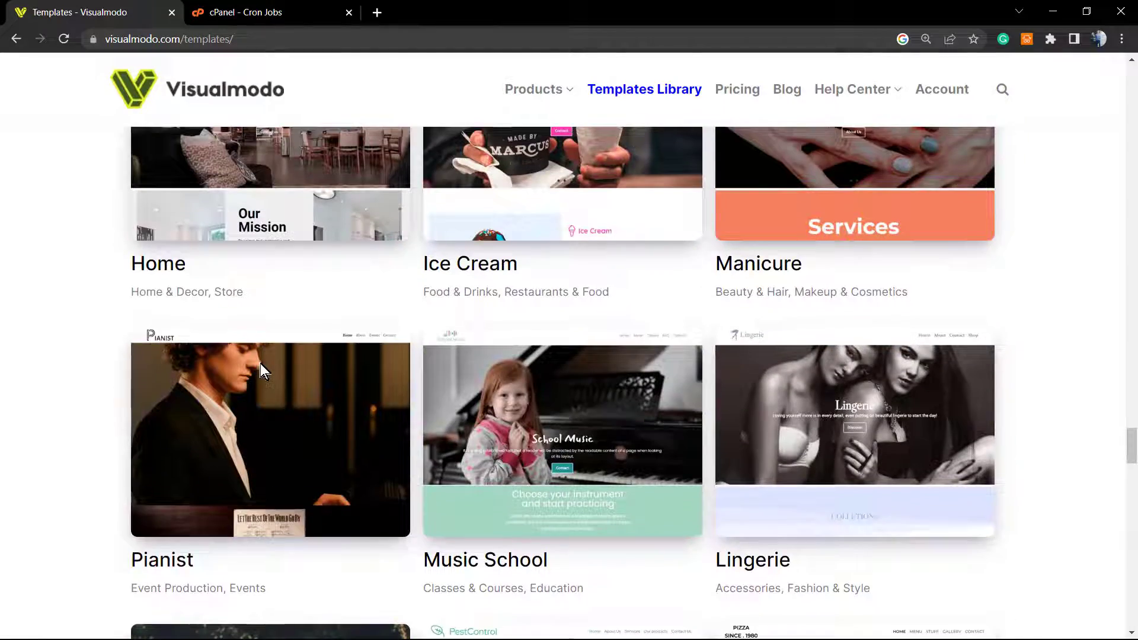
{"action": "scroll", "scroll_direction": "down", "scroll_amount": 3}
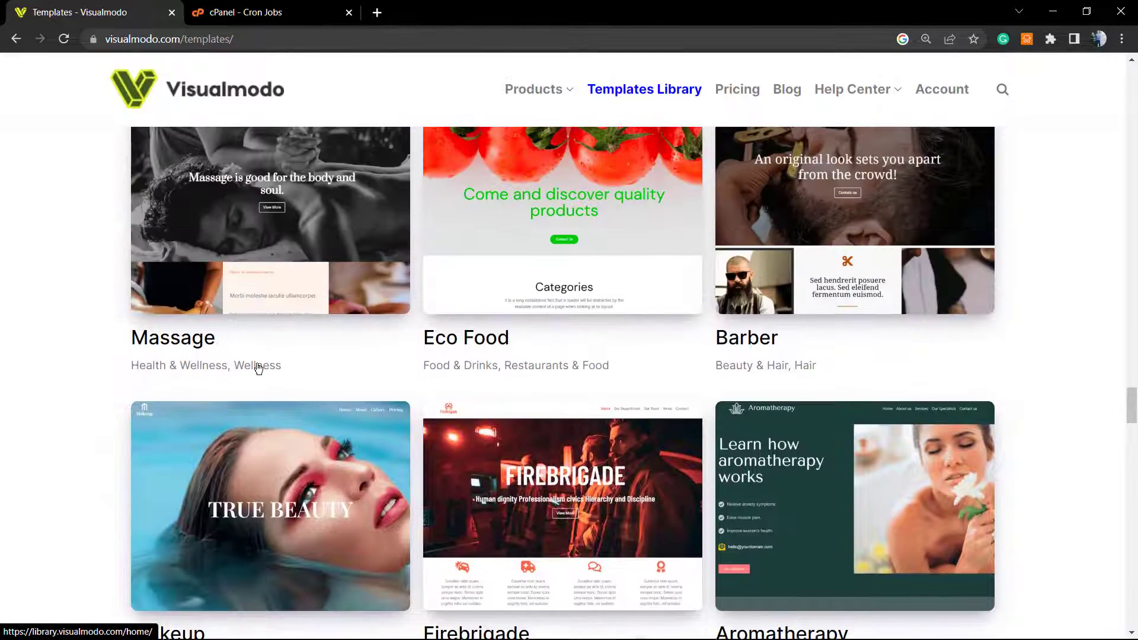